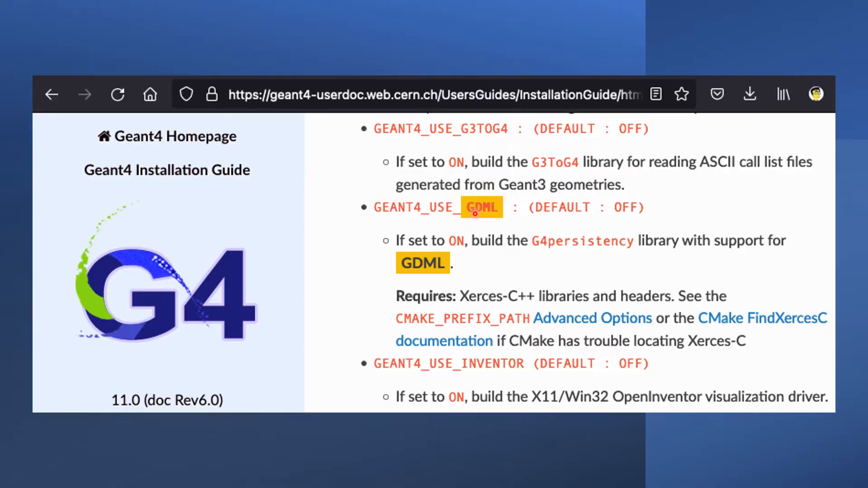
pyautogui.moveTo(449, 254)
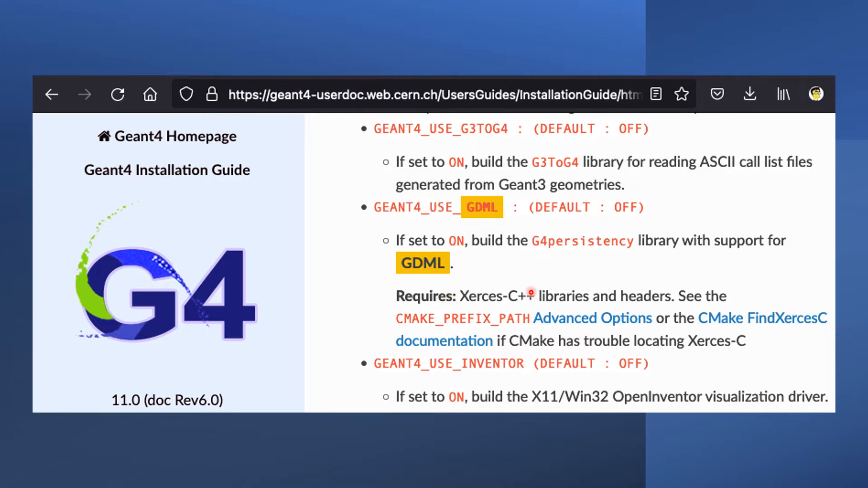
pyautogui.moveTo(663, 311)
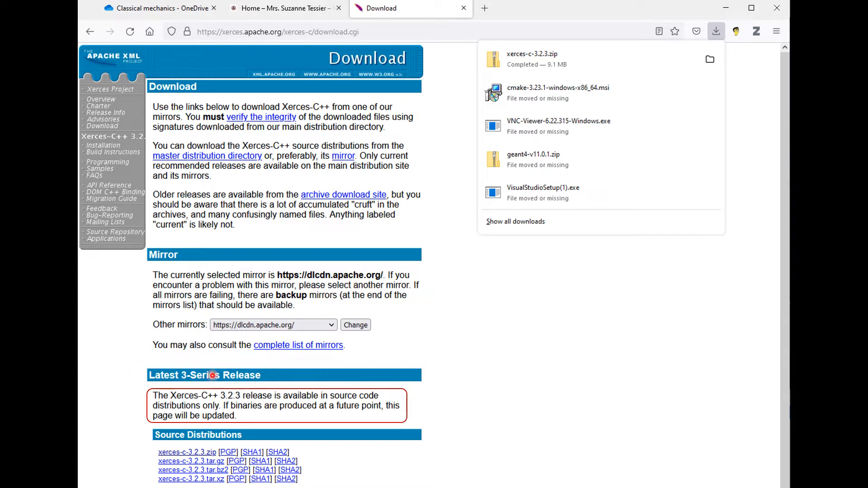
pyautogui.moveTo(216, 386)
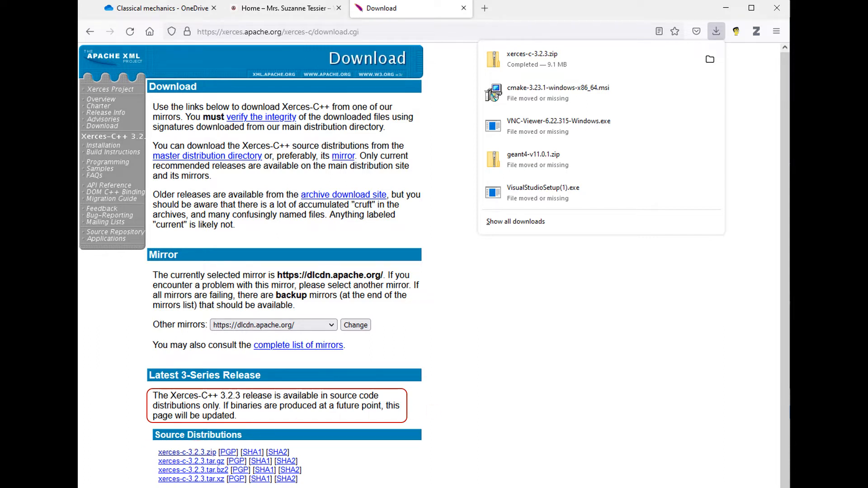
# Step: Extract xerces-c-3.2.3.zip into Downloads with the nested folder name trimmed from the path
pyautogui.rightClick(166, 115)
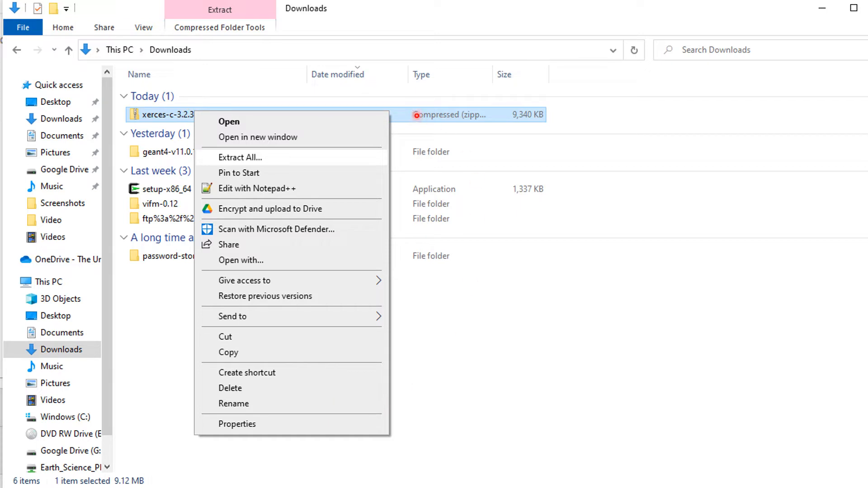
pyautogui.moveTo(232, 173)
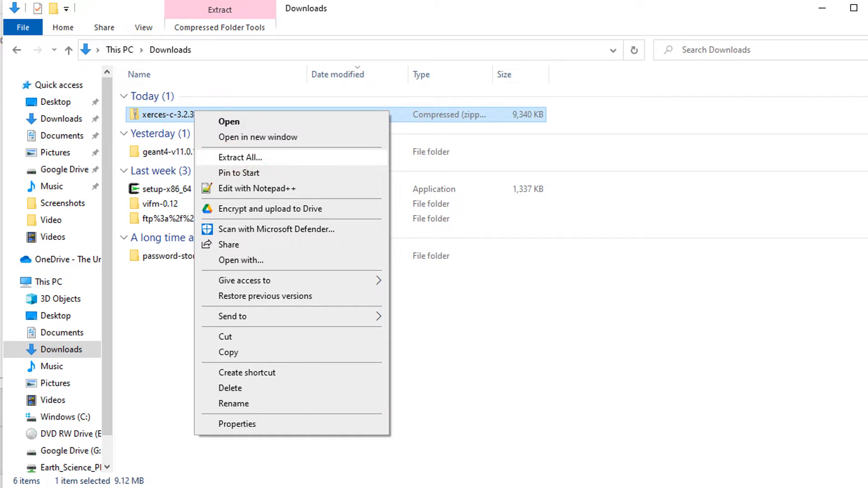
pyautogui.click(239, 157)
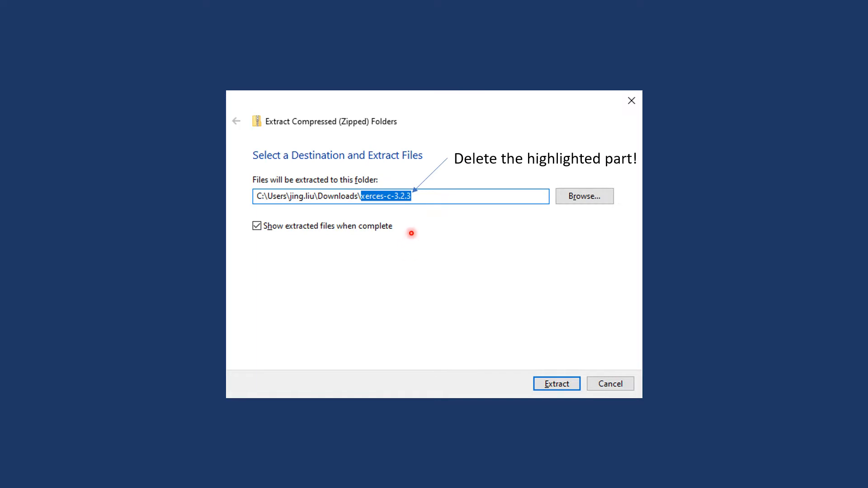
pyautogui.moveTo(362, 221)
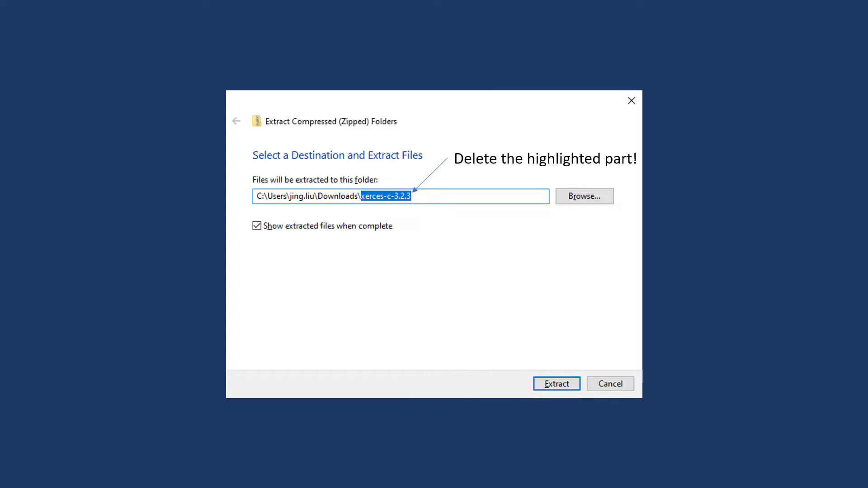
pyautogui.click(555, 384)
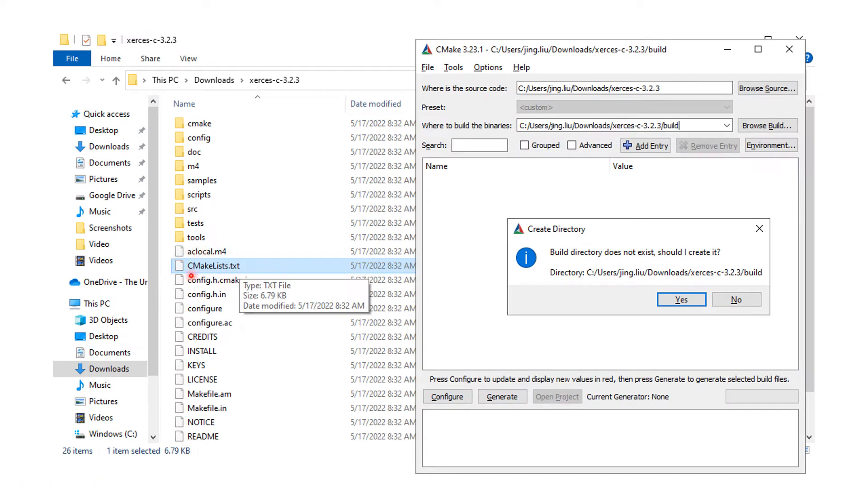
pyautogui.moveTo(276, 257)
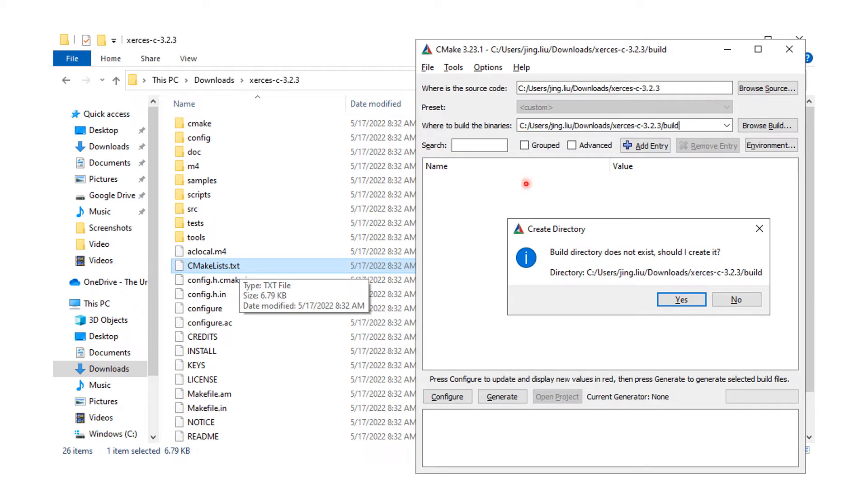
pyautogui.moveTo(466, 234)
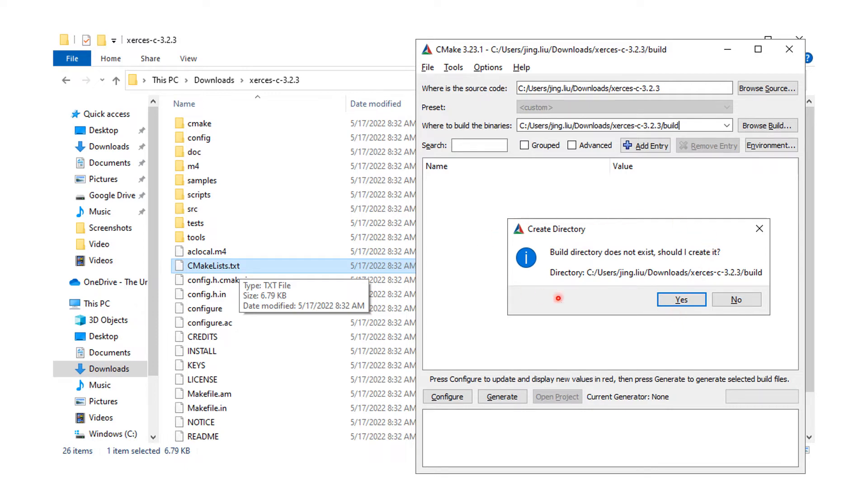
# Step: Confirm creating the xerces-c-3.2.3/build directory
pyautogui.click(681, 299)
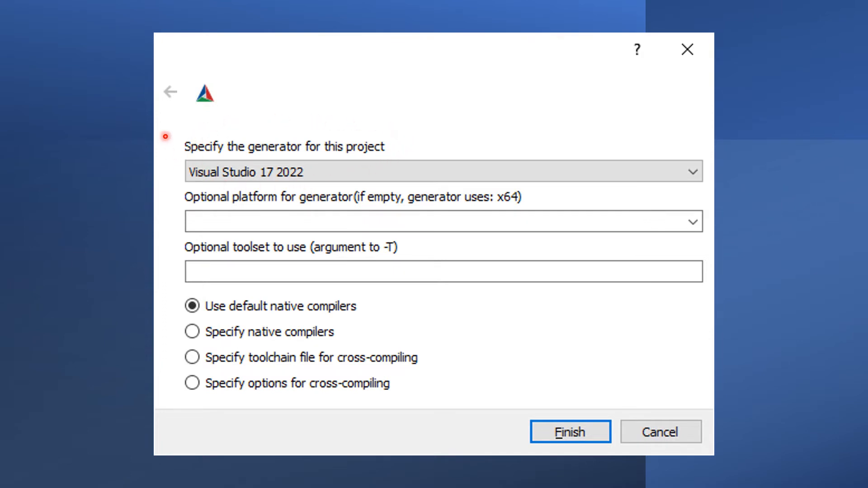
pyautogui.moveTo(468, 219)
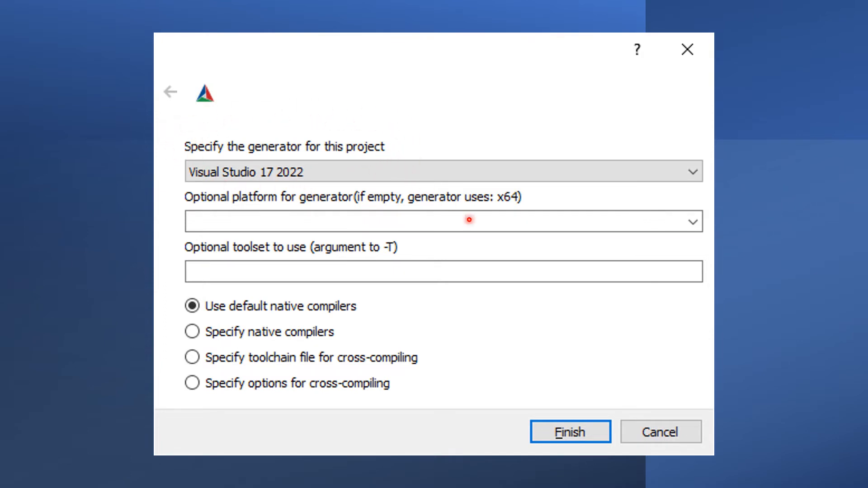
pyautogui.moveTo(312, 294)
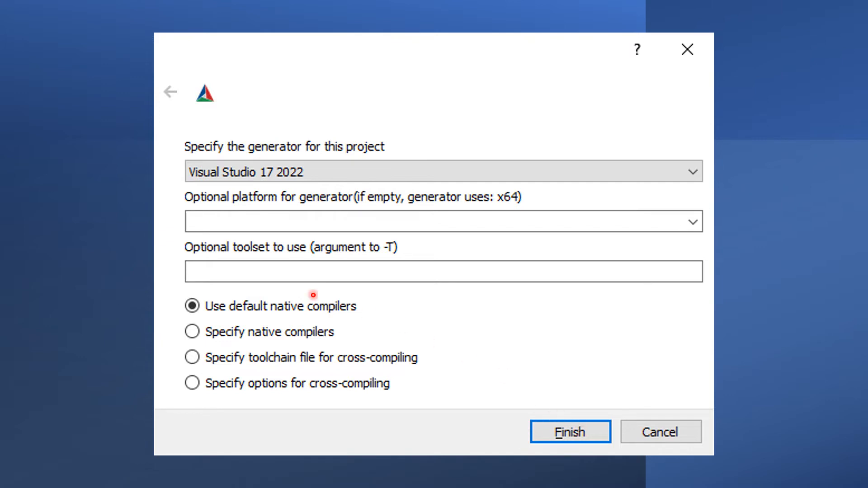
pyautogui.moveTo(261, 182)
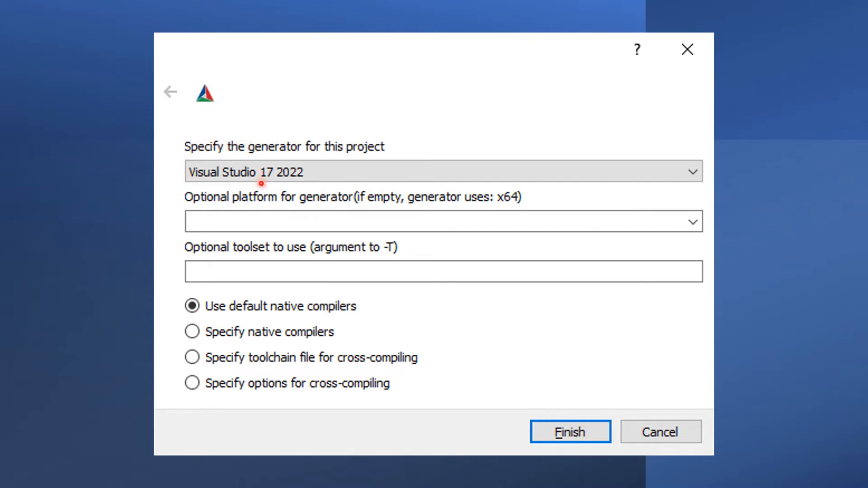
pyautogui.moveTo(271, 157)
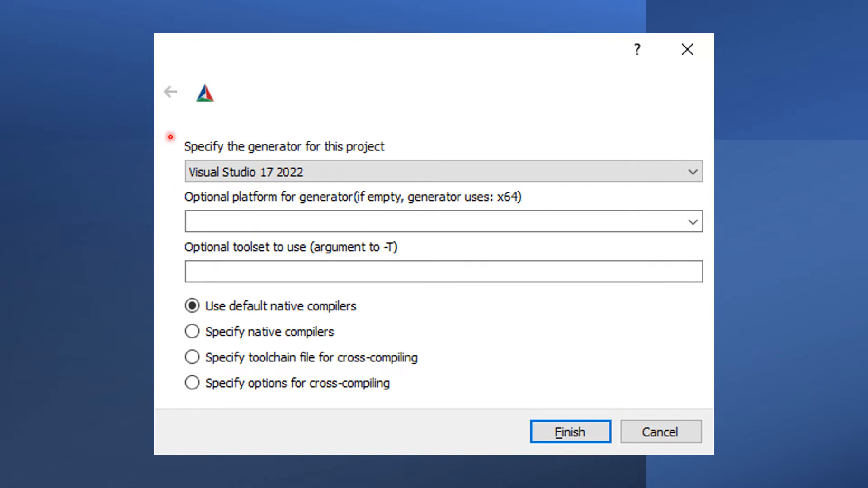
# Step: Accept Visual Studio 17 2022 with default native compilers and run configuration
pyautogui.click(569, 431)
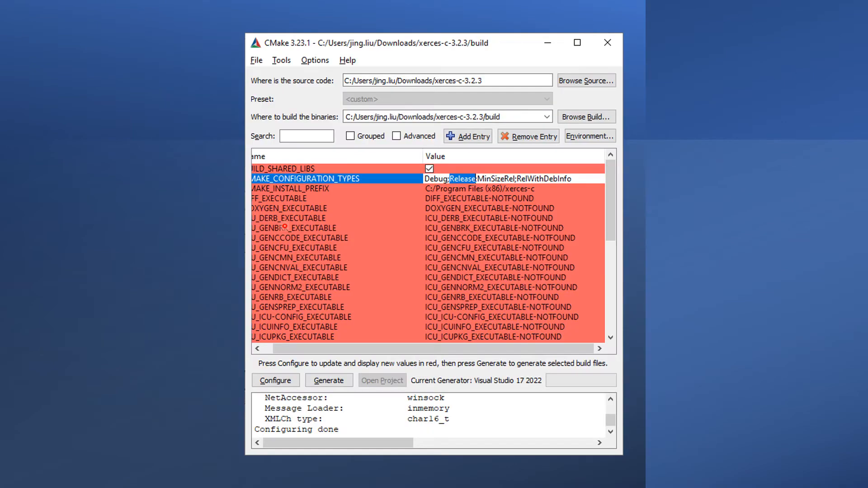
pyautogui.moveTo(286, 399)
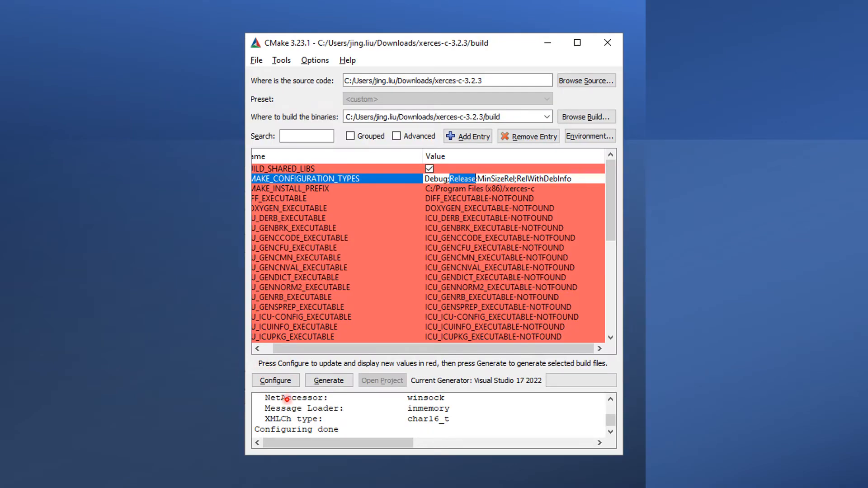
pyautogui.moveTo(345, 156)
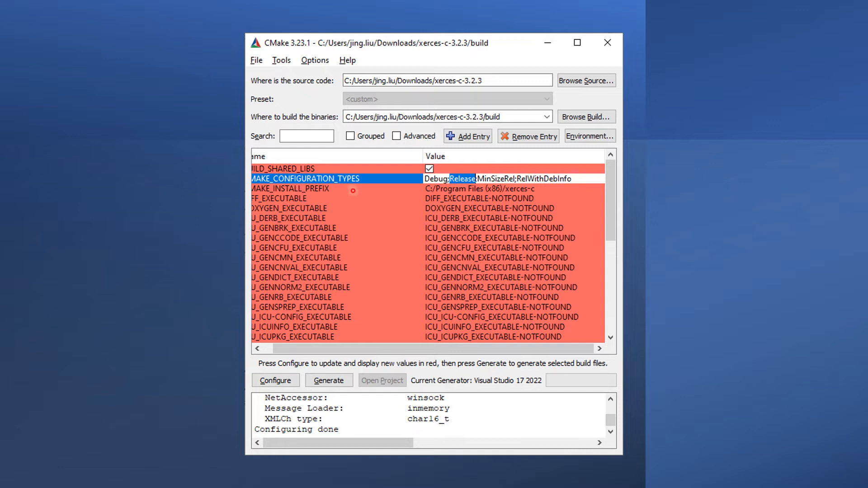
pyautogui.moveTo(458, 197)
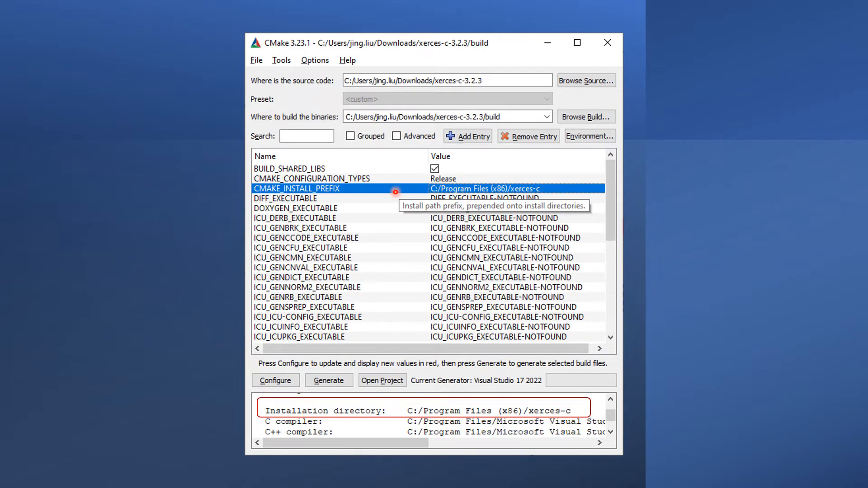
pyautogui.moveTo(263, 178)
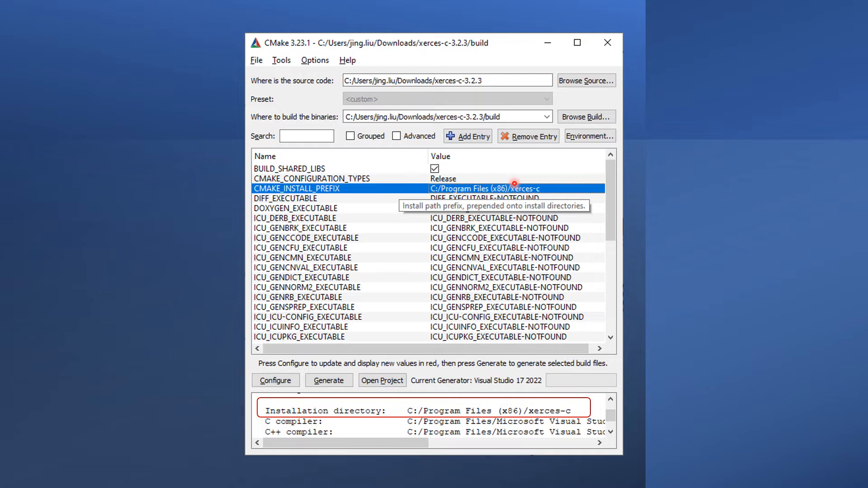
pyautogui.moveTo(326, 394)
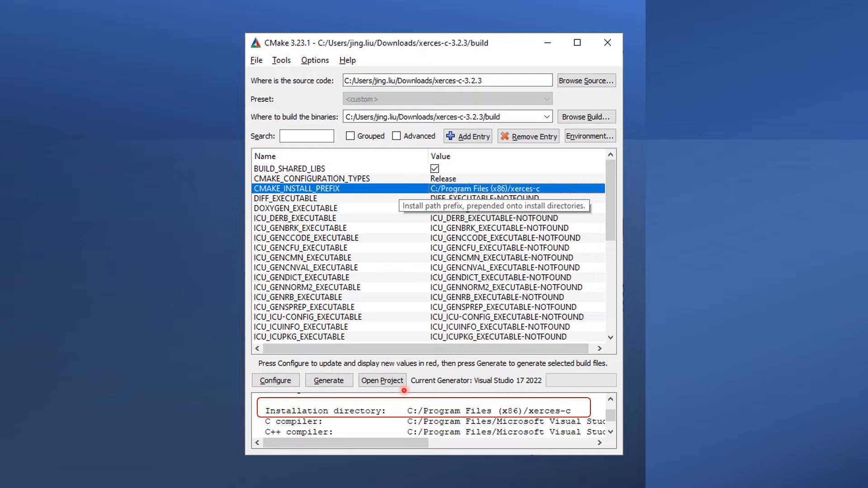
# Step: Open the generated xerces-c solution from CMake GUI
pyautogui.click(381, 380)
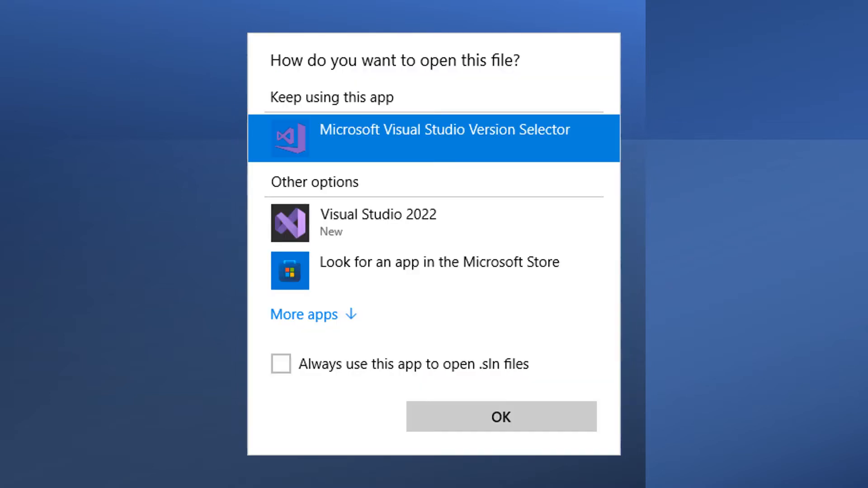
pyautogui.moveTo(388, 237)
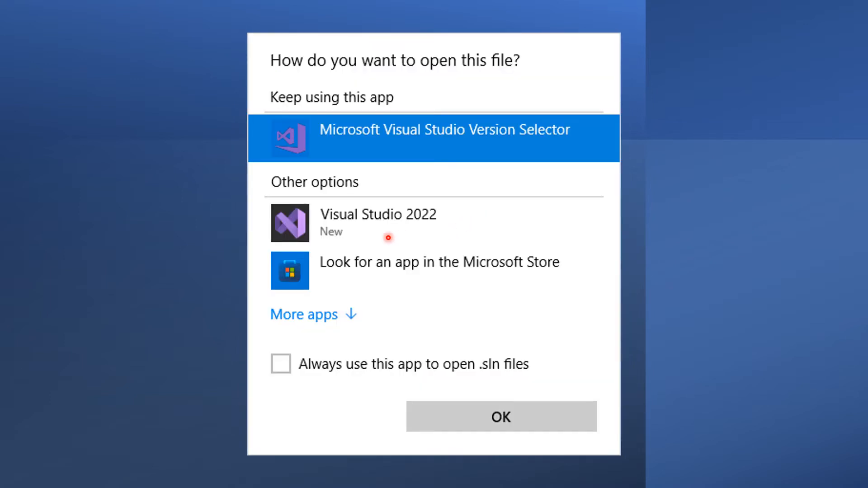
pyautogui.moveTo(395, 242)
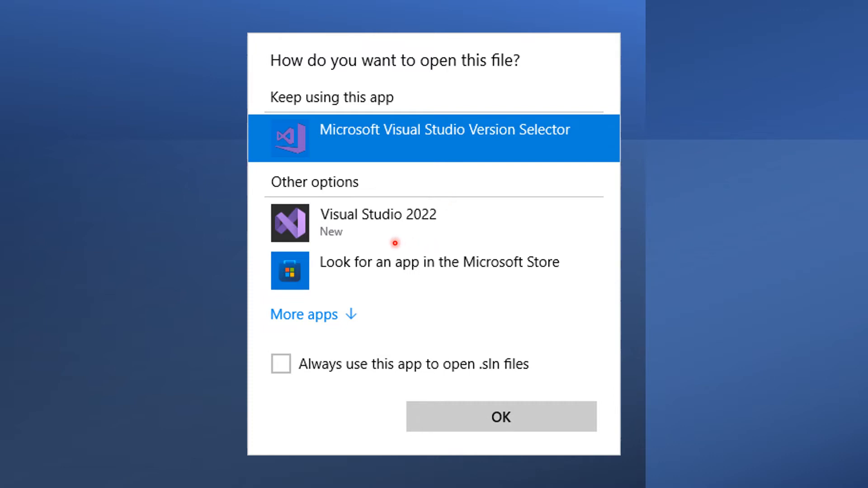
pyautogui.moveTo(352, 189)
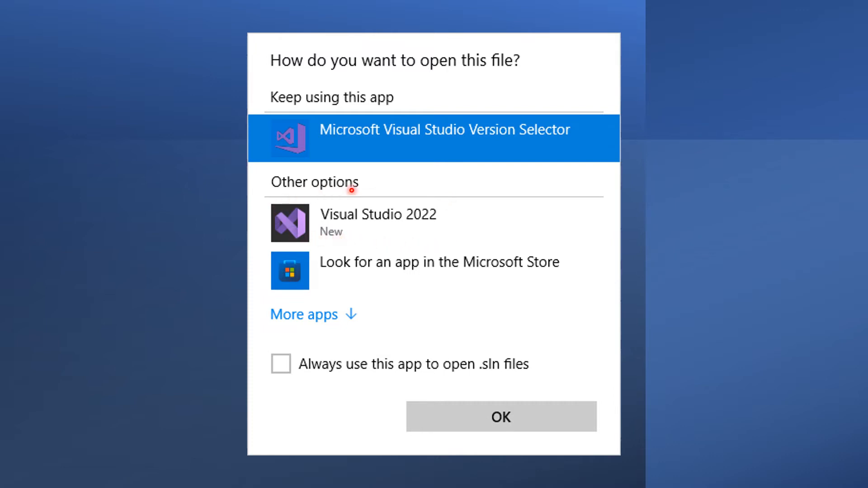
pyautogui.moveTo(411, 229)
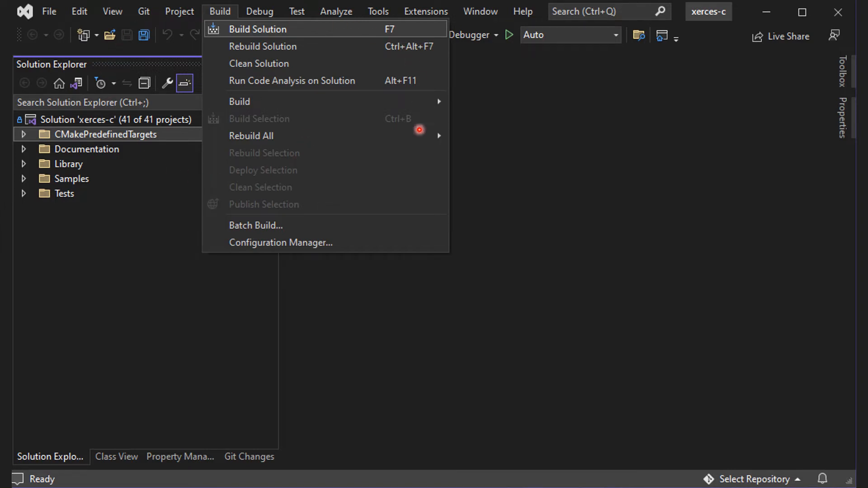
pyautogui.moveTo(260, 54)
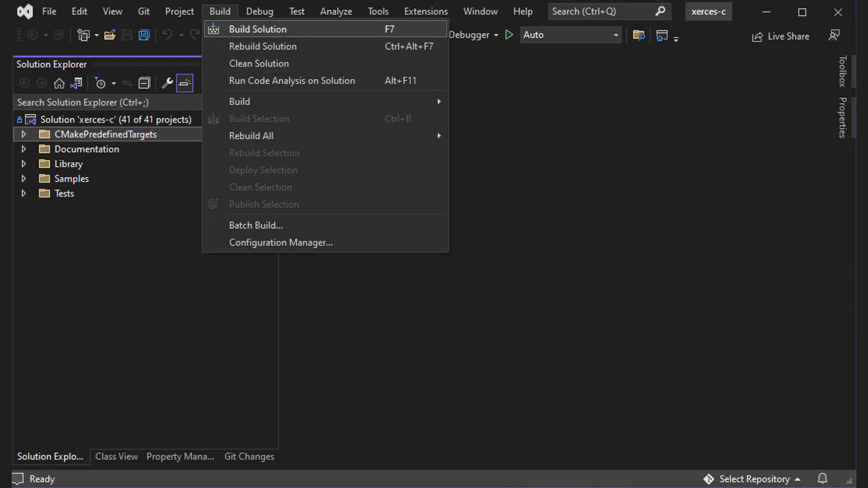
# Step: Bring up the context menu of the INSTALL project in Solution Explorer
pyautogui.rightClick(87, 166)
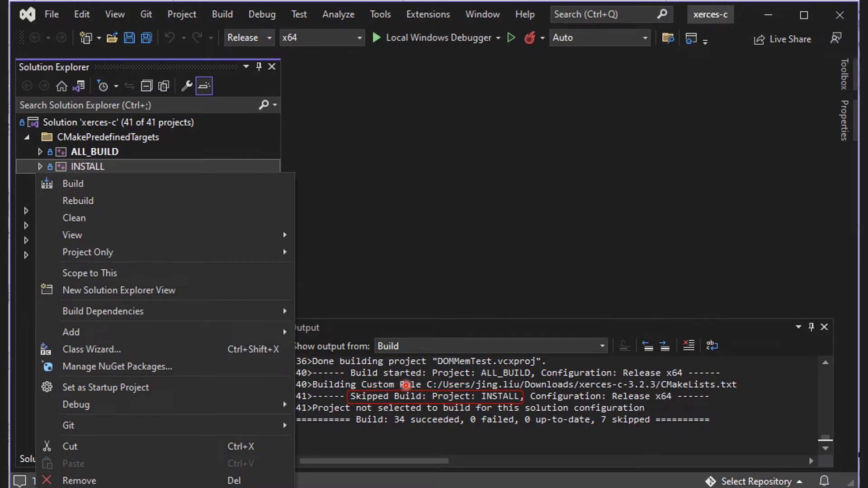
pyautogui.moveTo(440, 392)
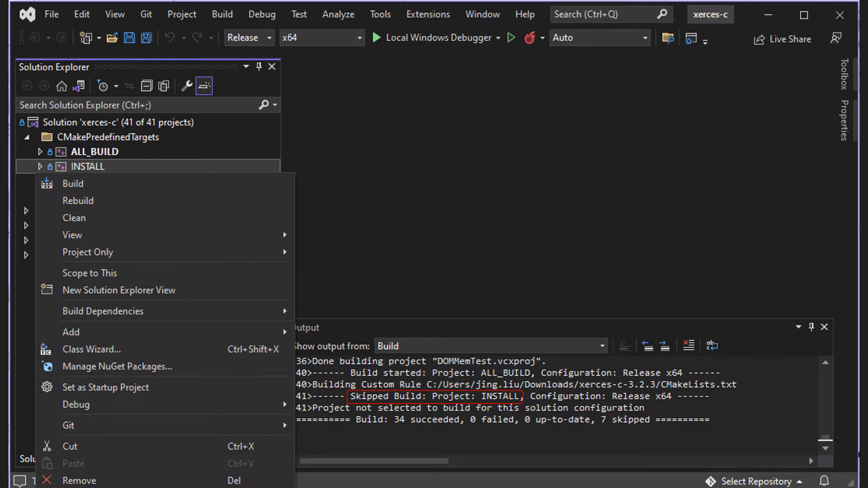
# Step: Build the INSTALL project, which fails needing administrator privileges for Program Files
pyautogui.click(72, 183)
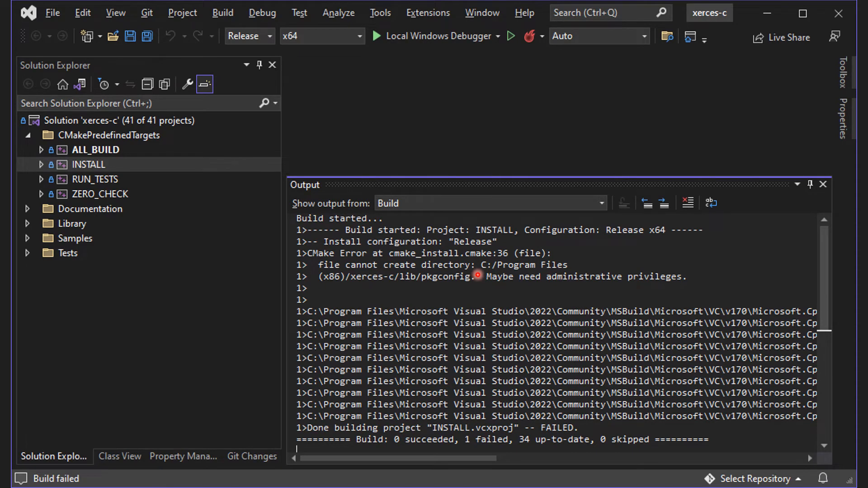
pyautogui.moveTo(492, 271)
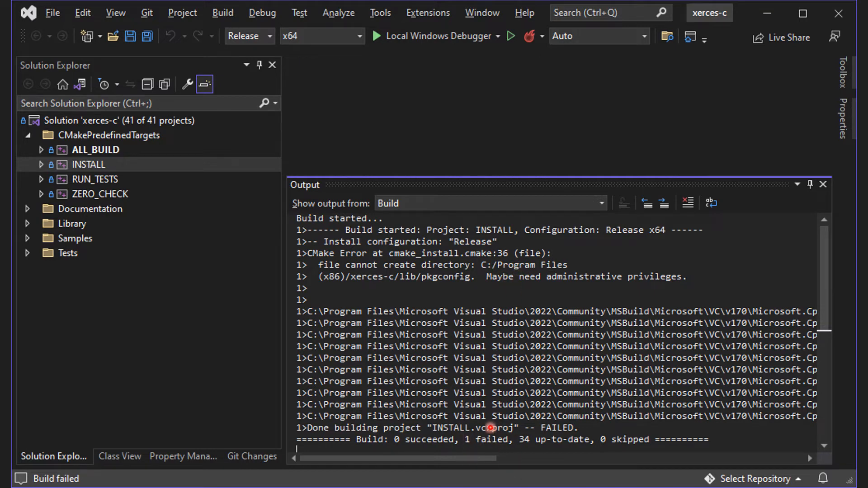
pyautogui.moveTo(548, 271)
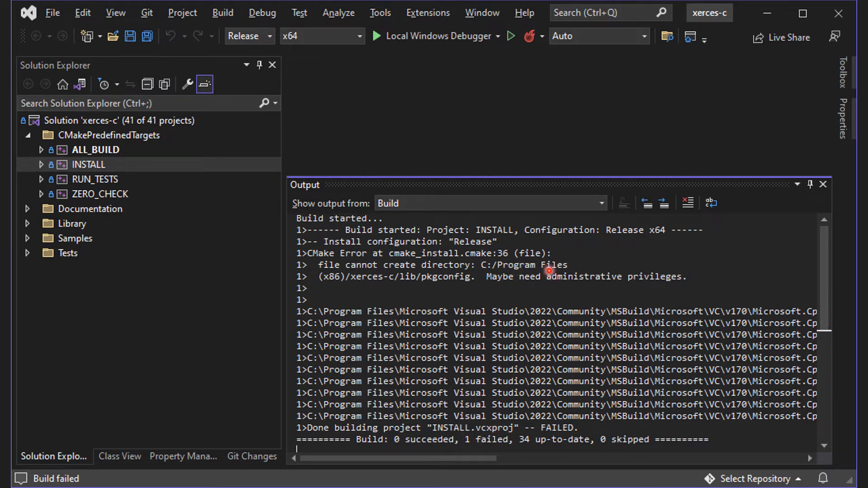
pyautogui.moveTo(690, 288)
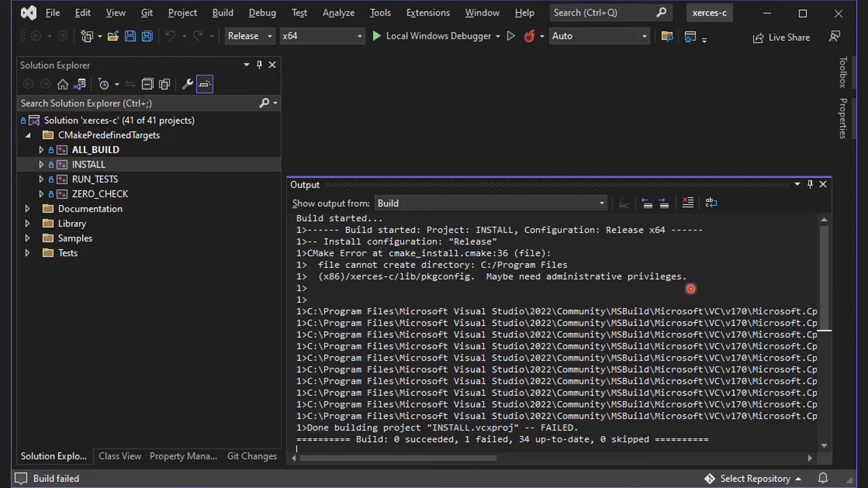
pyautogui.moveTo(795, 87)
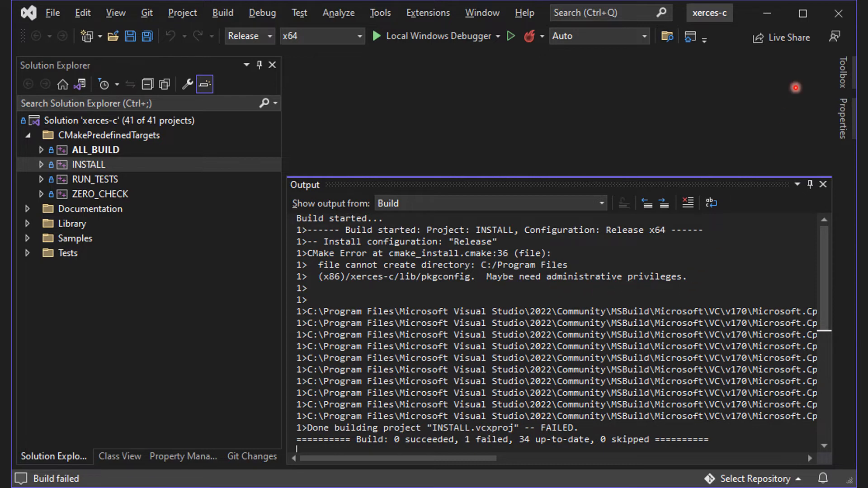
pyautogui.rightClick(84, 202)
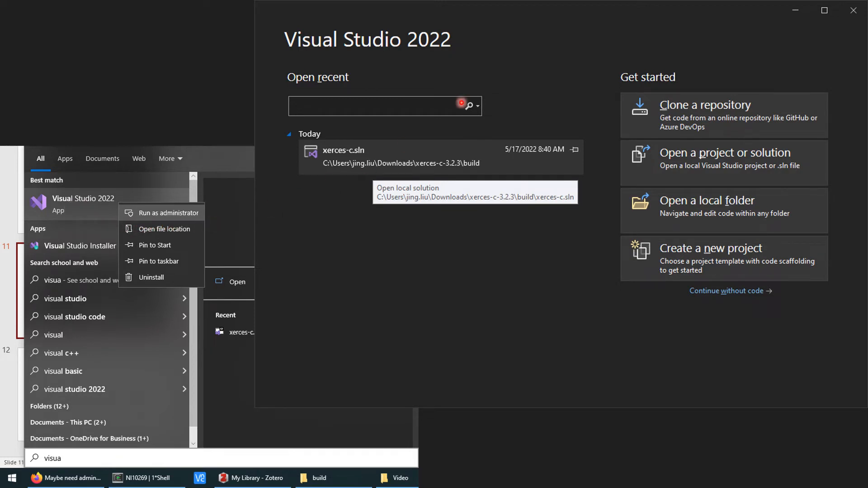
pyautogui.moveTo(613, 159)
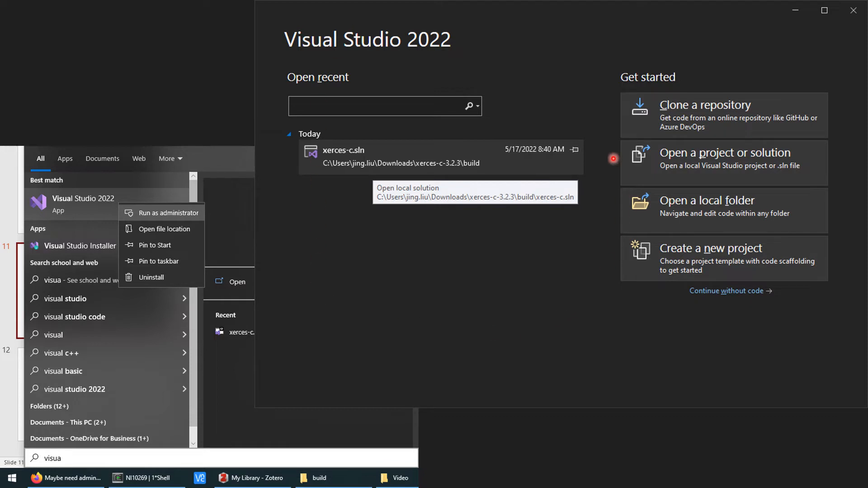
pyautogui.moveTo(382, 171)
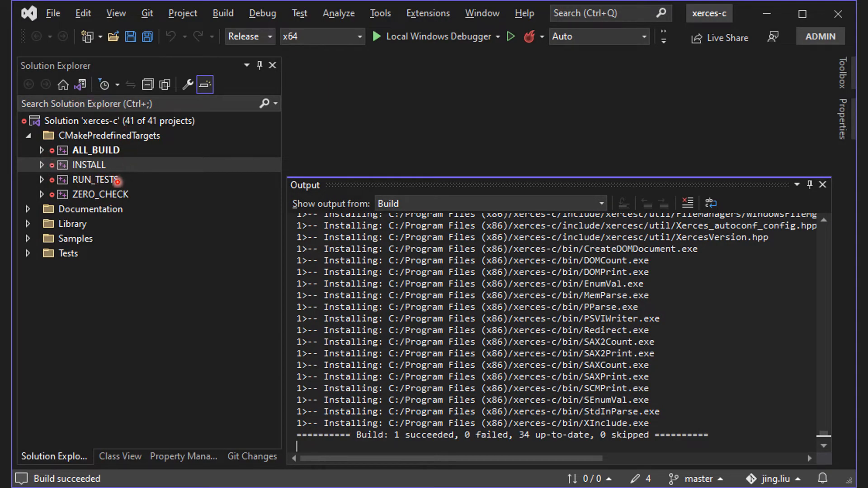
# Step: Rebuild INSTALL in the administrator Visual Studio instance
pyautogui.click(88, 165)
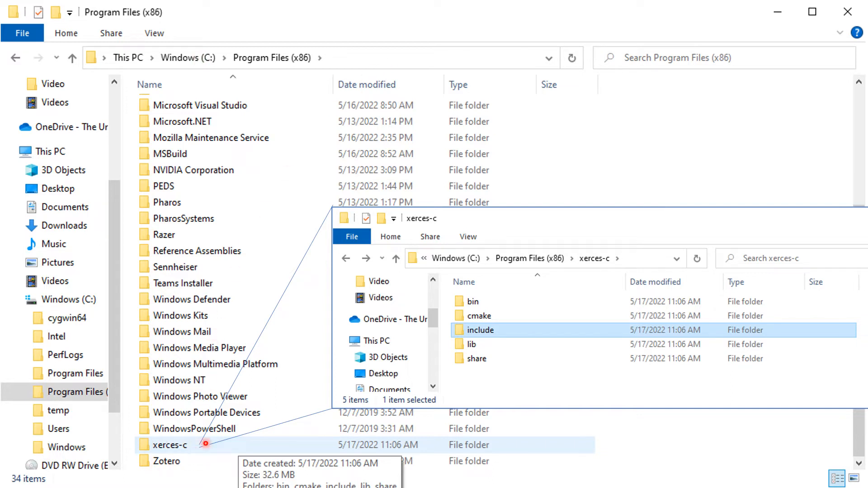
pyautogui.moveTo(487, 342)
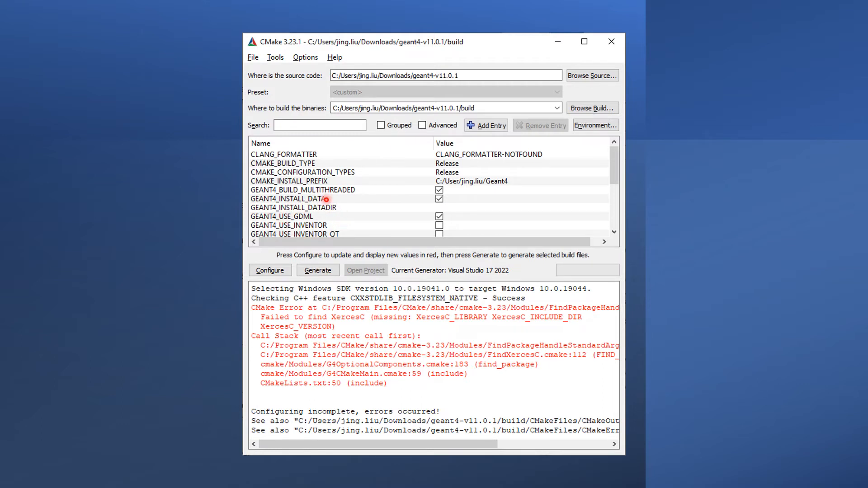
pyautogui.moveTo(405, 153)
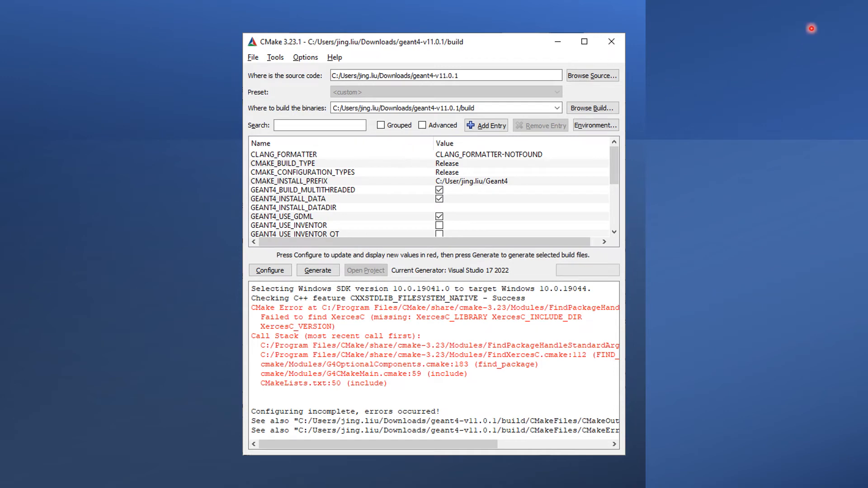
pyautogui.moveTo(701, 97)
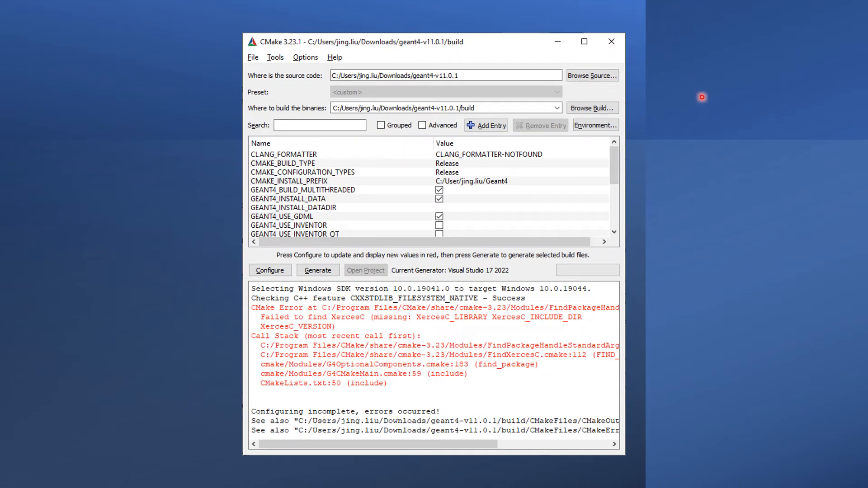
pyautogui.moveTo(231, 281)
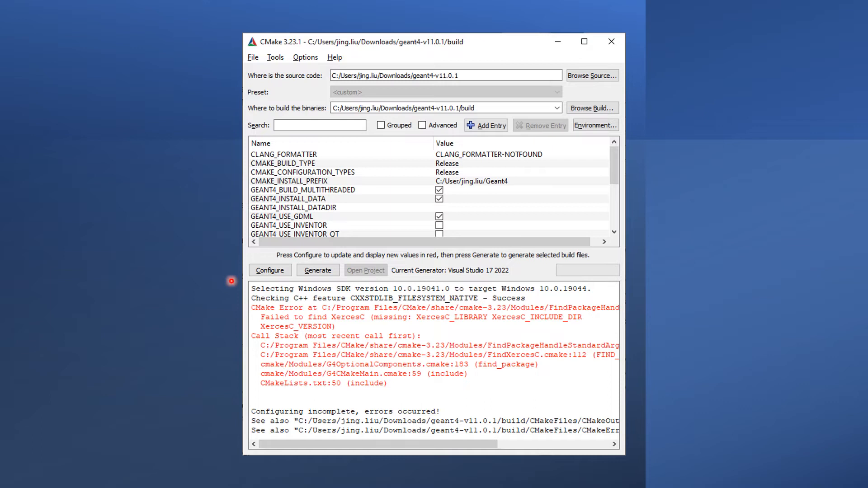
pyautogui.moveTo(281, 320)
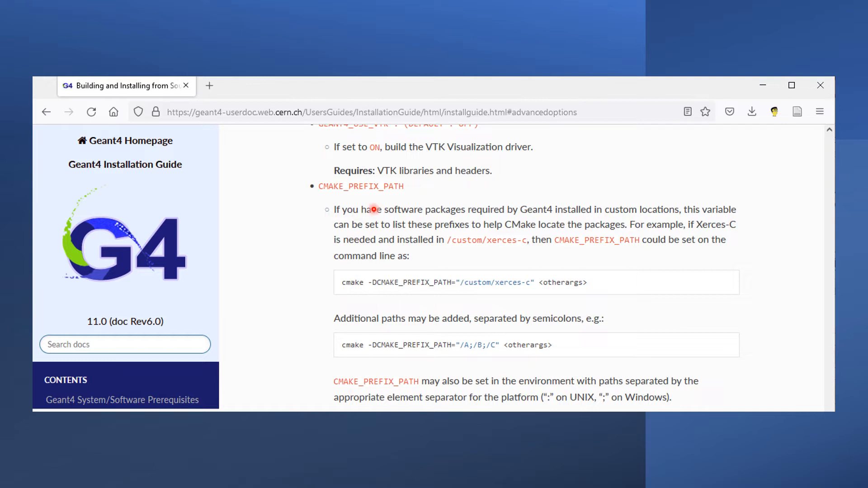
pyautogui.moveTo(413, 189)
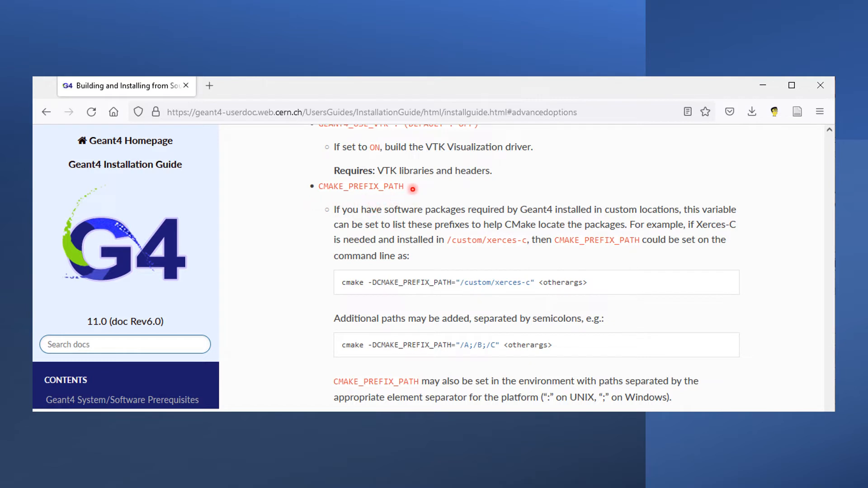
pyautogui.moveTo(535, 292)
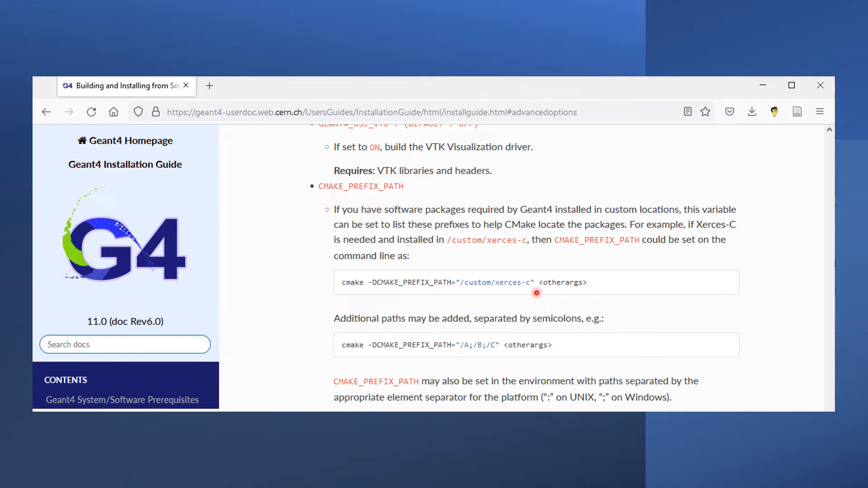
pyautogui.moveTo(439, 276)
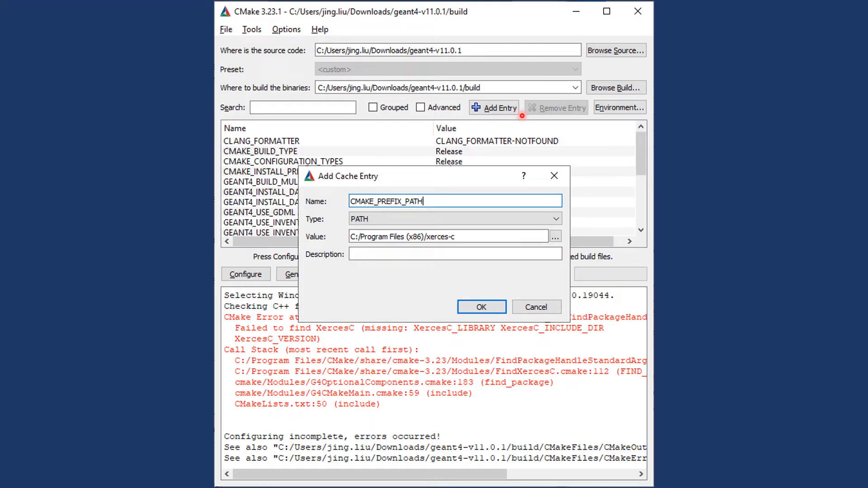
pyautogui.moveTo(525, 94)
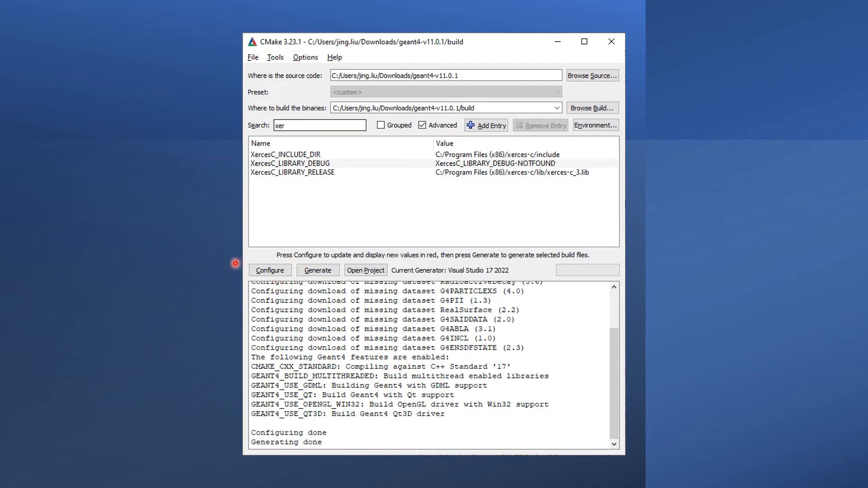
pyautogui.moveTo(433, 103)
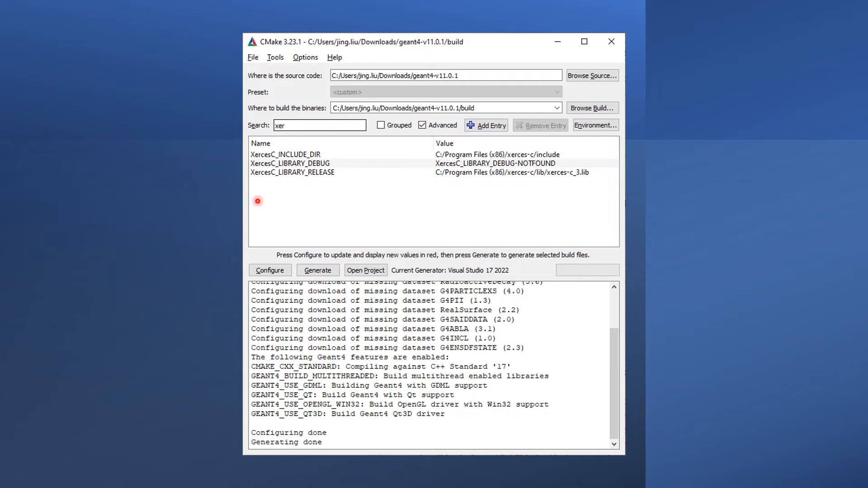
pyautogui.moveTo(244, 200)
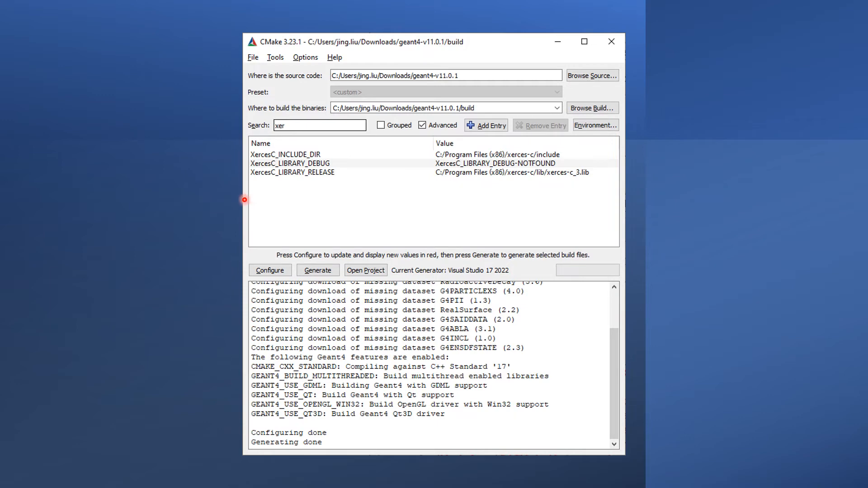
pyautogui.moveTo(278, 163)
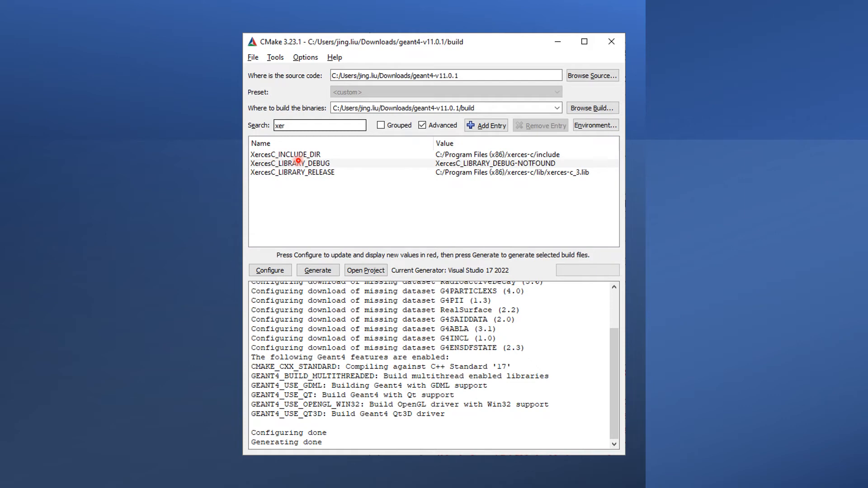
pyautogui.moveTo(547, 177)
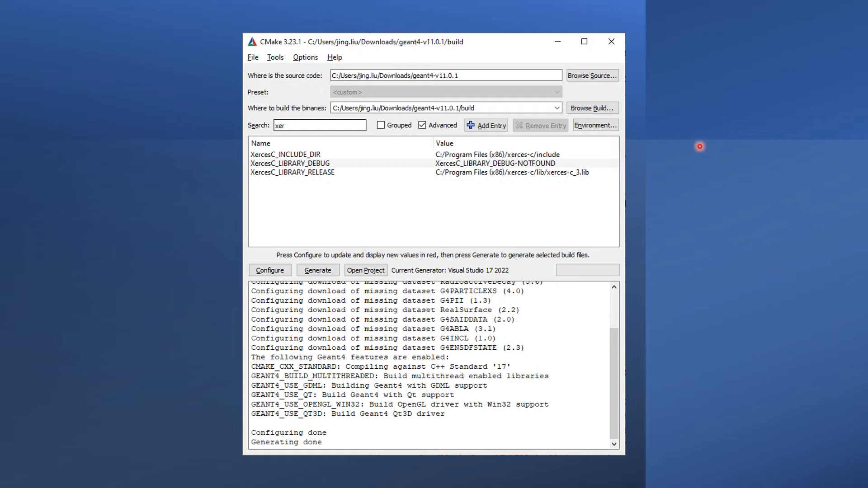
pyautogui.moveTo(765, 55)
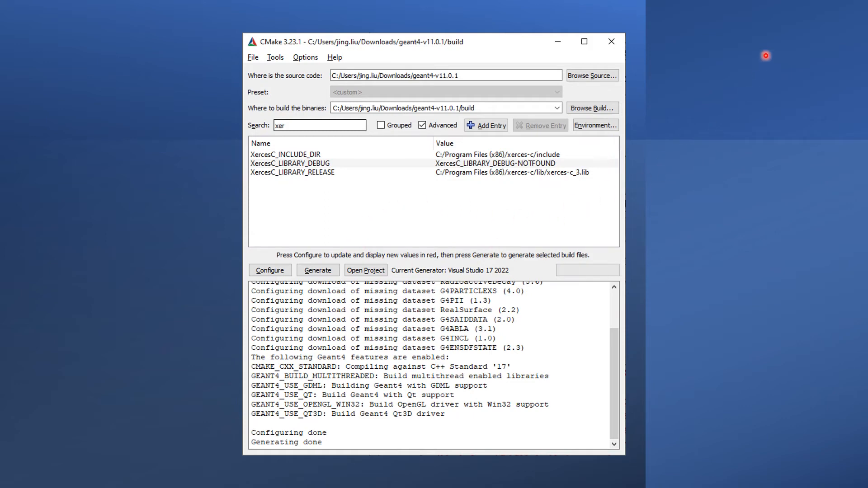
pyautogui.moveTo(711, 8)
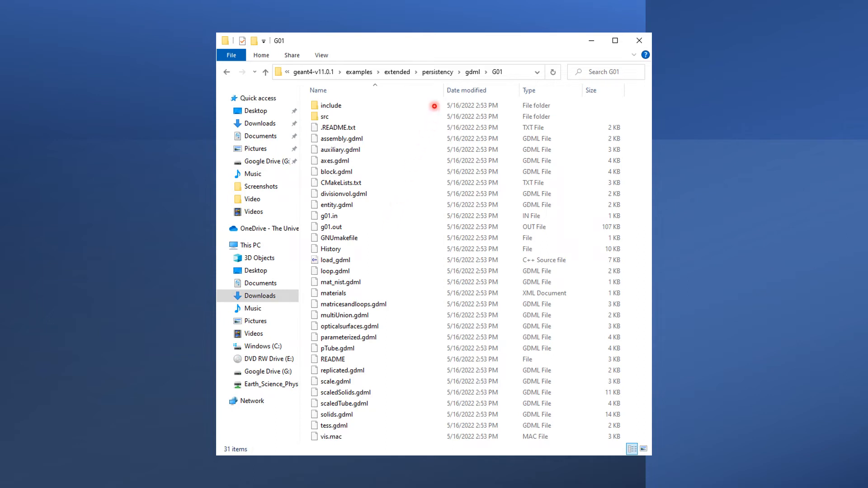
pyautogui.moveTo(337, 67)
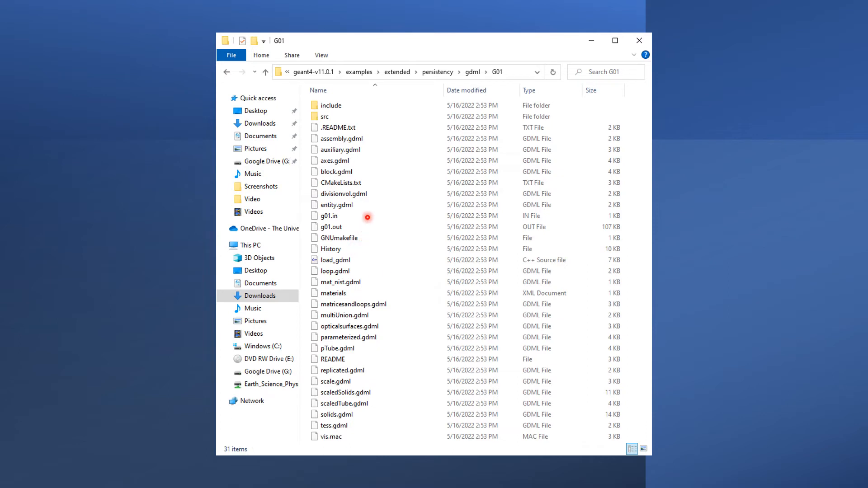
pyautogui.moveTo(394, 177)
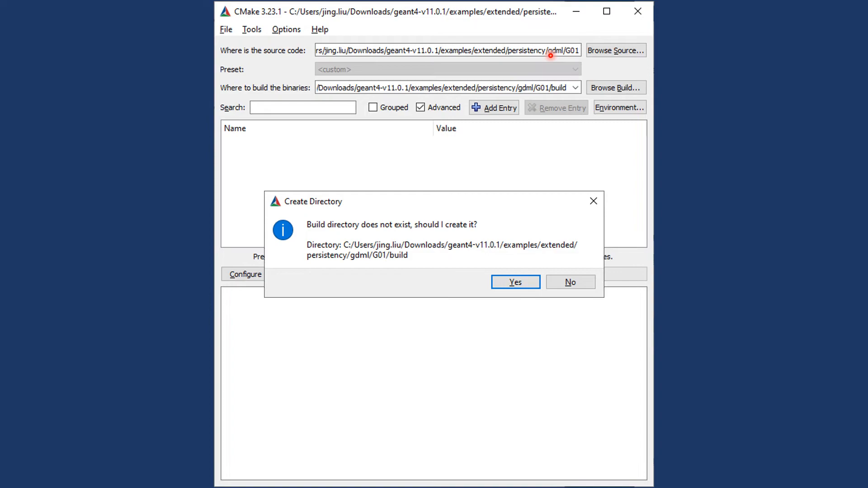
# Step: Create the G01/build directory and configure with Visual Studio 17 2022
pyautogui.click(514, 282)
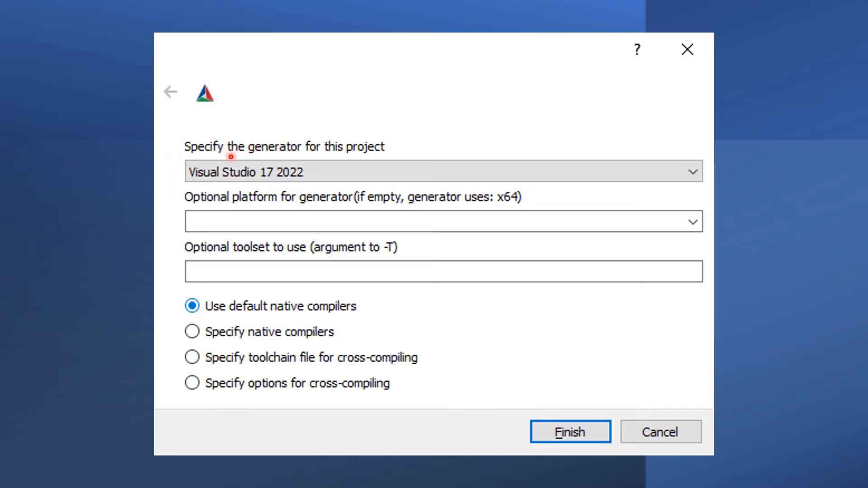
pyautogui.click(569, 432)
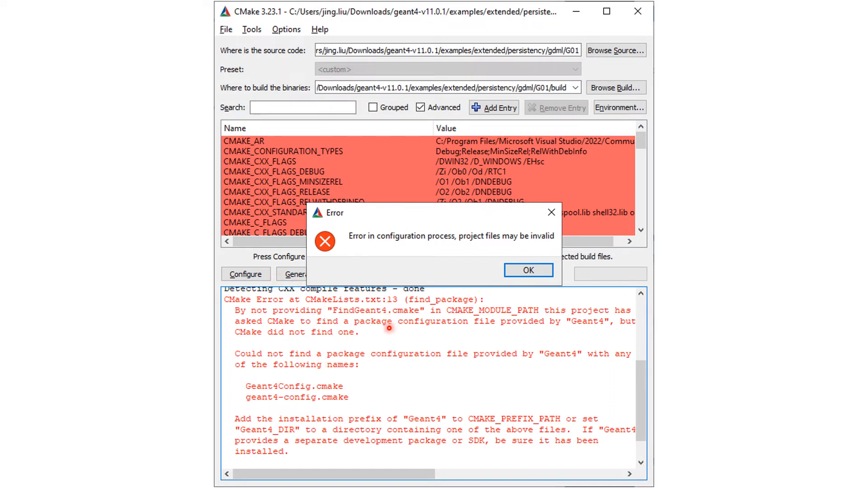
pyautogui.moveTo(496, 403)
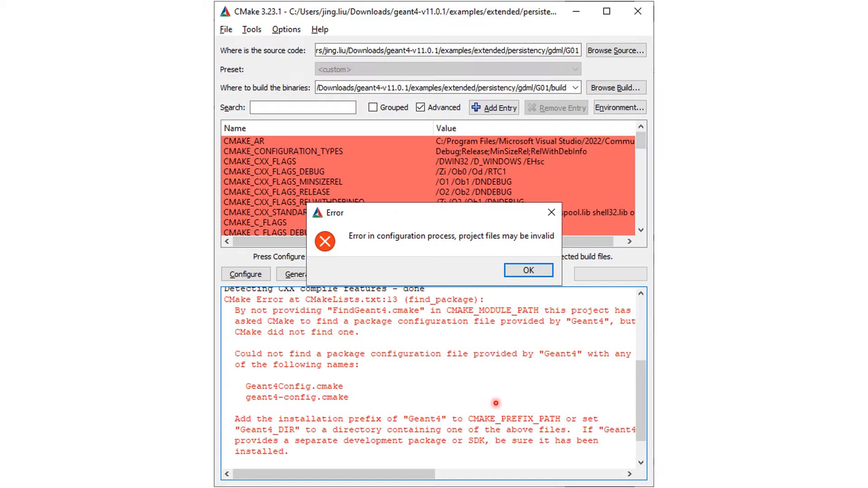
pyautogui.moveTo(567, 412)
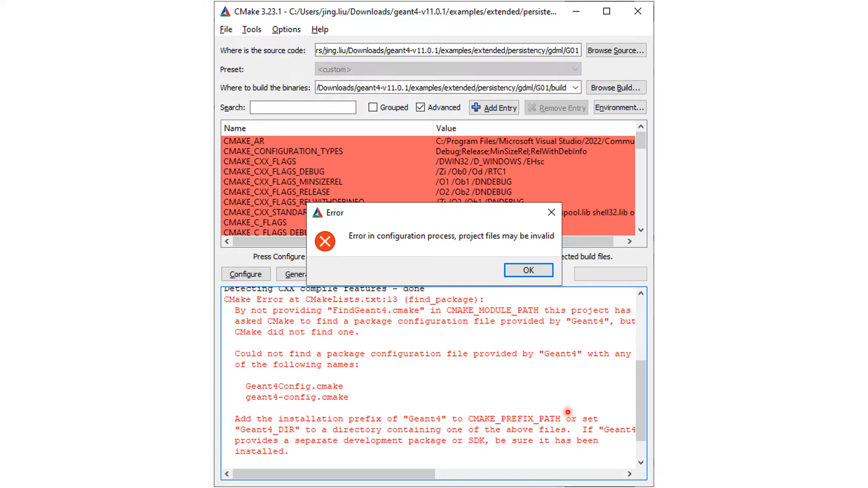
pyautogui.moveTo(520, 431)
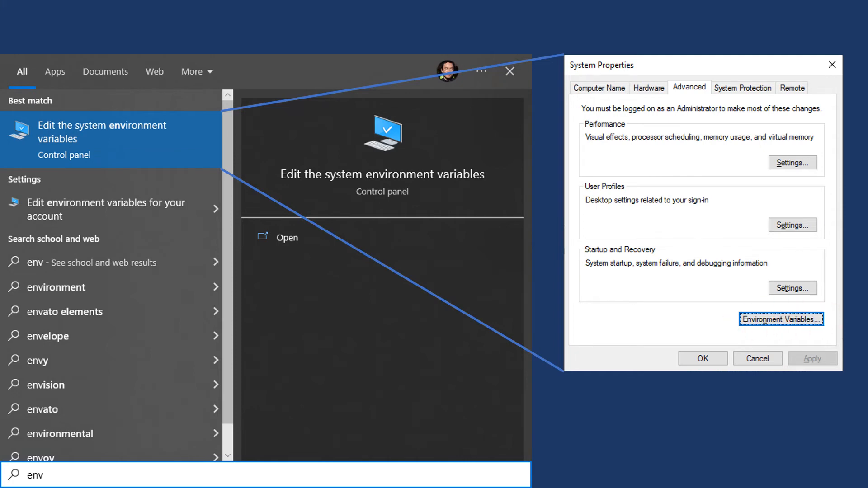
# Step: Add the Geant4 bin folder to the user Path and close System Properties saving changes
pyautogui.click(779, 319)
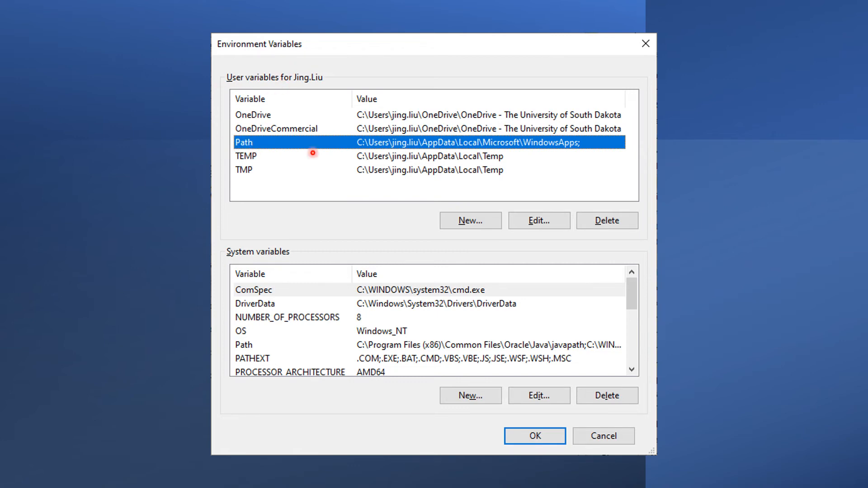
pyautogui.moveTo(374, 180)
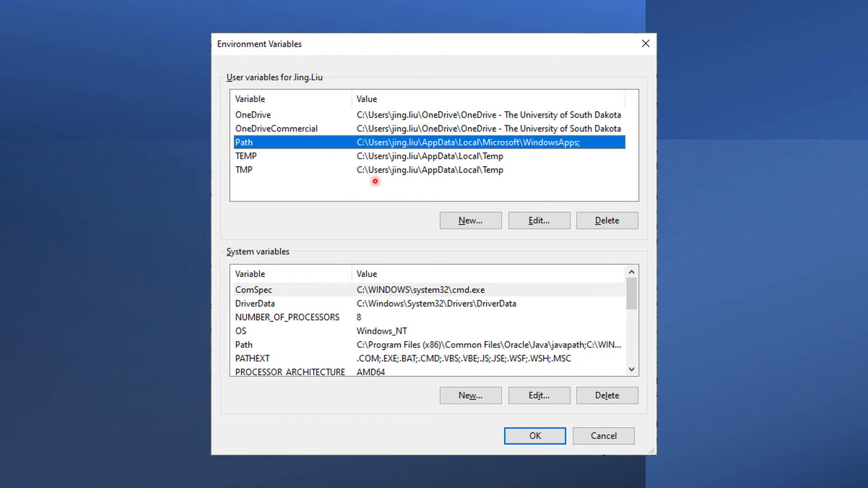
pyautogui.moveTo(409, 164)
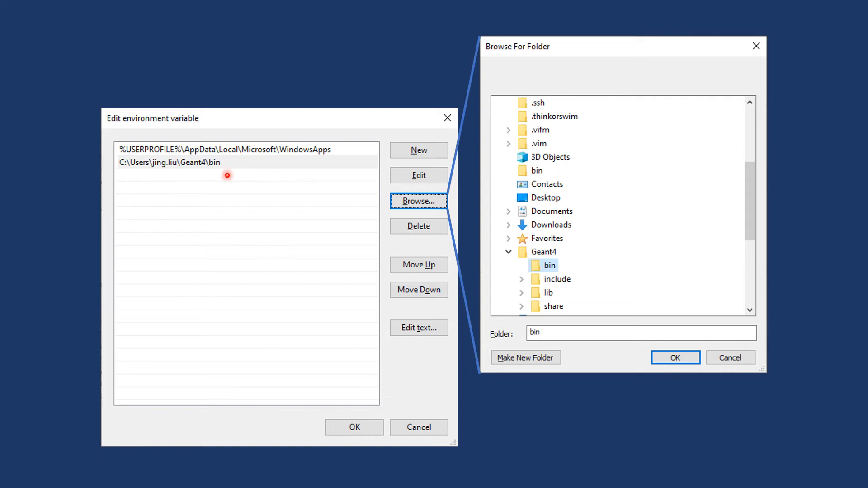
pyautogui.moveTo(206, 277)
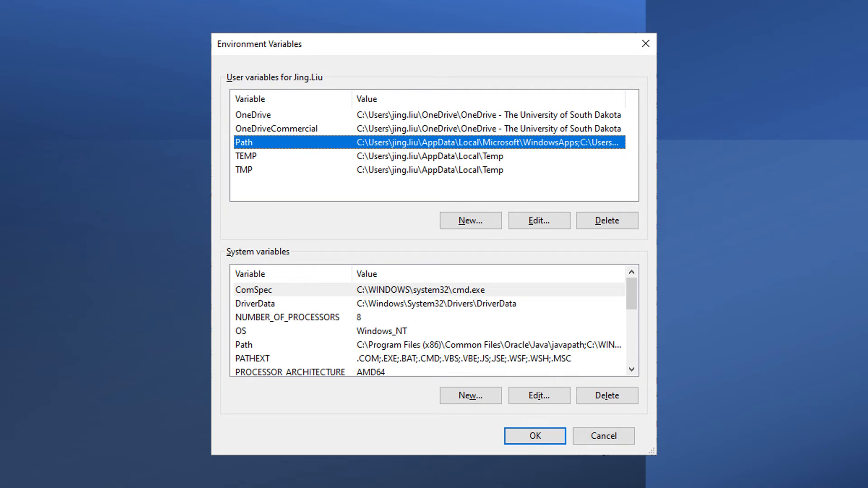
pyautogui.click(533, 435)
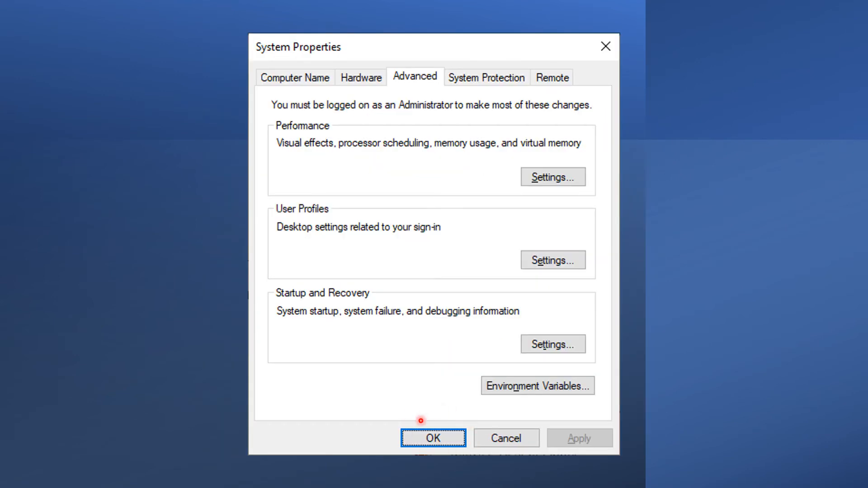
pyautogui.click(433, 438)
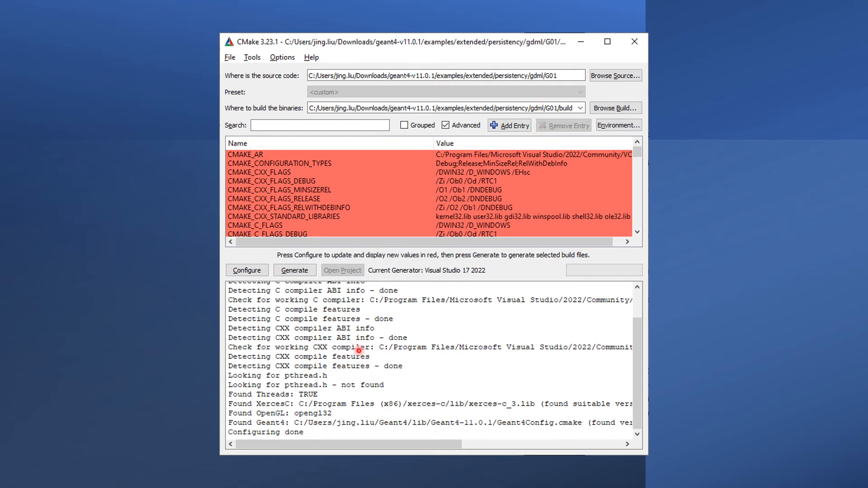
pyautogui.moveTo(244, 243)
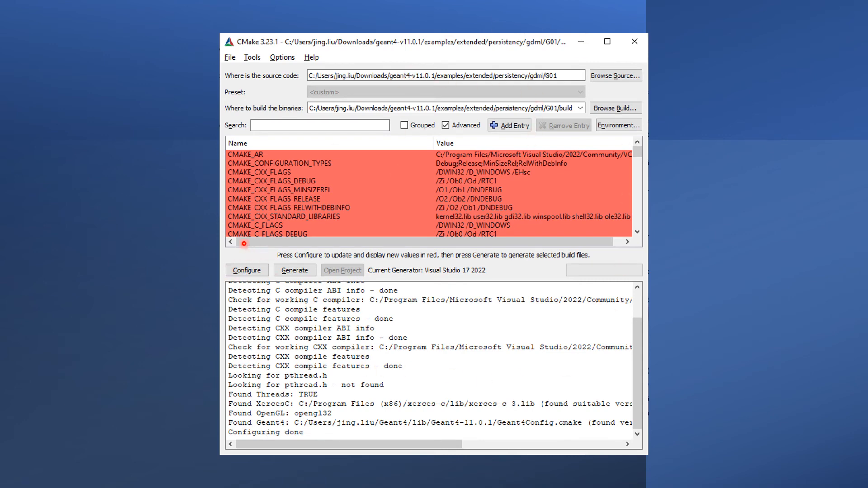
pyautogui.moveTo(519, 58)
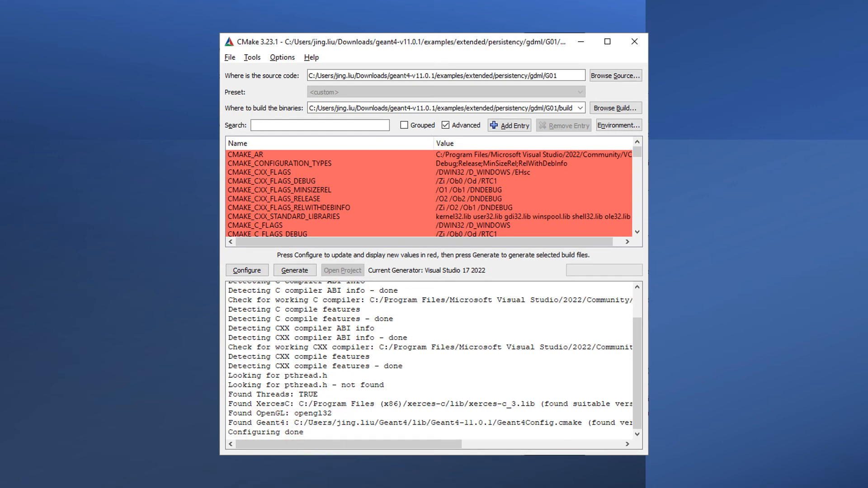
# Step: Generate the Visual Studio 17 2022 build files for the G01 example
pyautogui.click(294, 270)
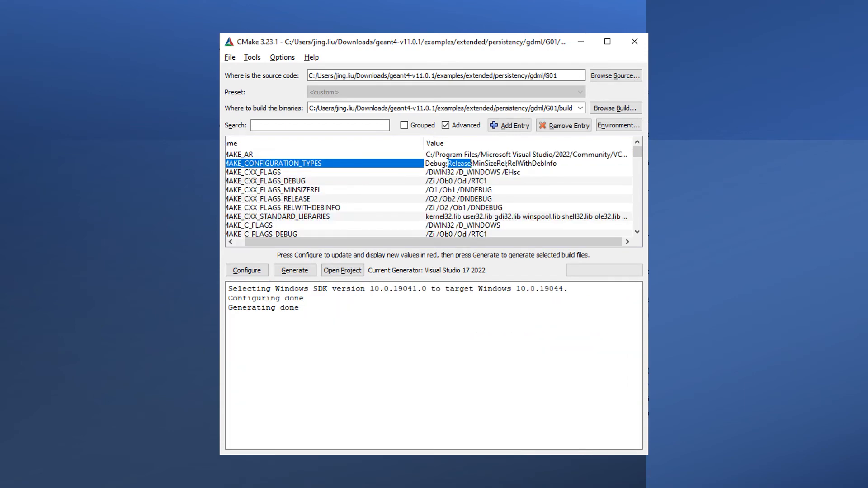
pyautogui.moveTo(475, 153)
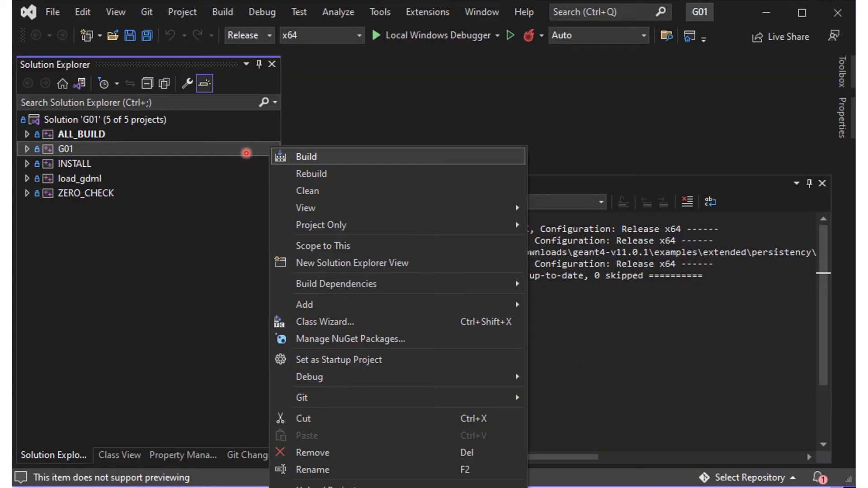
pyautogui.moveTo(343, 162)
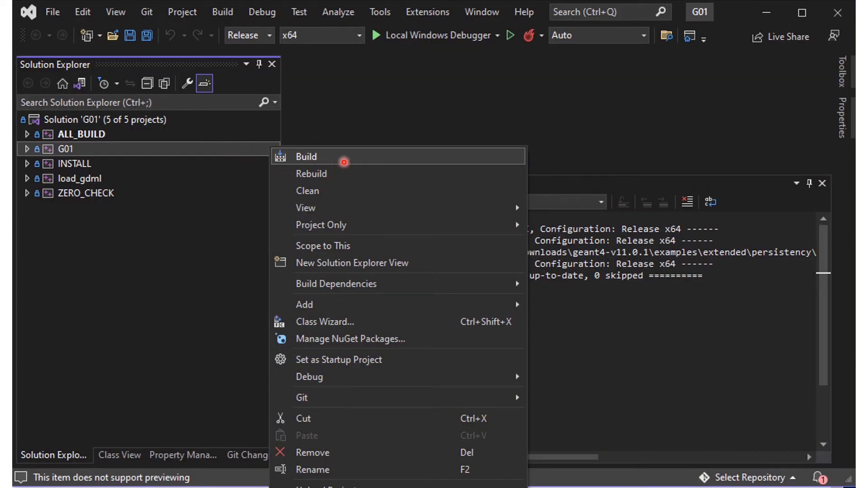
pyautogui.moveTo(114, 146)
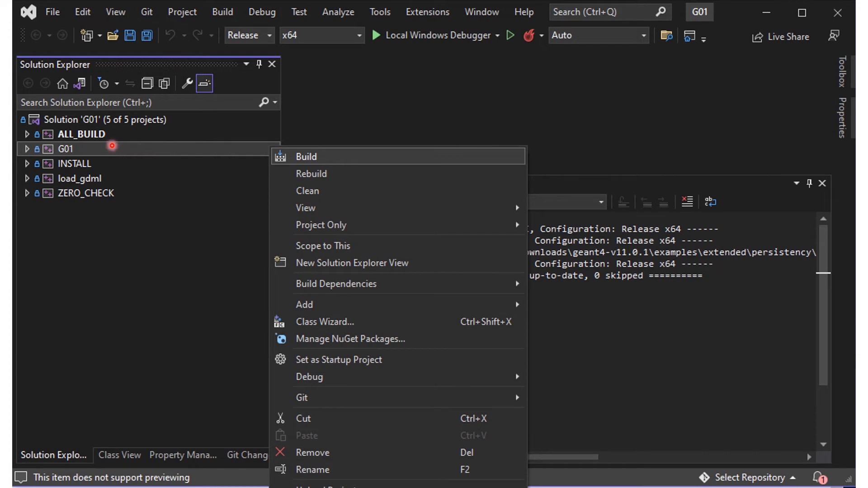
pyautogui.moveTo(86, 159)
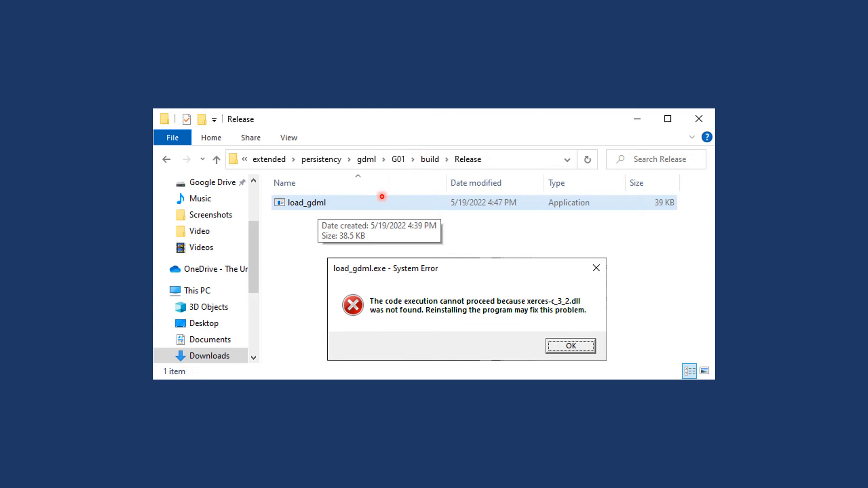
pyautogui.moveTo(272, 217)
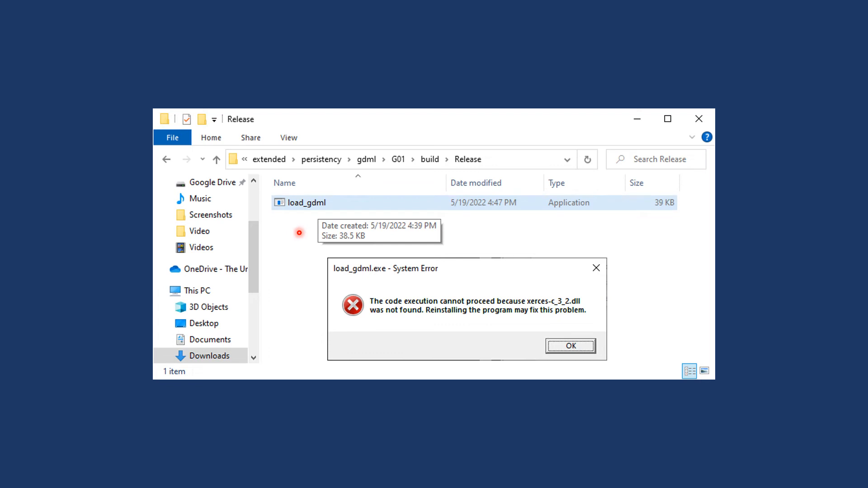
pyautogui.moveTo(444, 260)
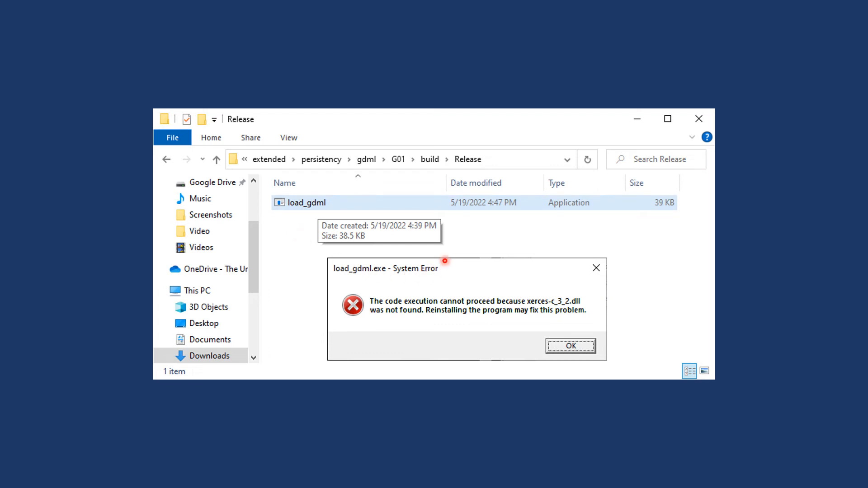
pyautogui.moveTo(480, 256)
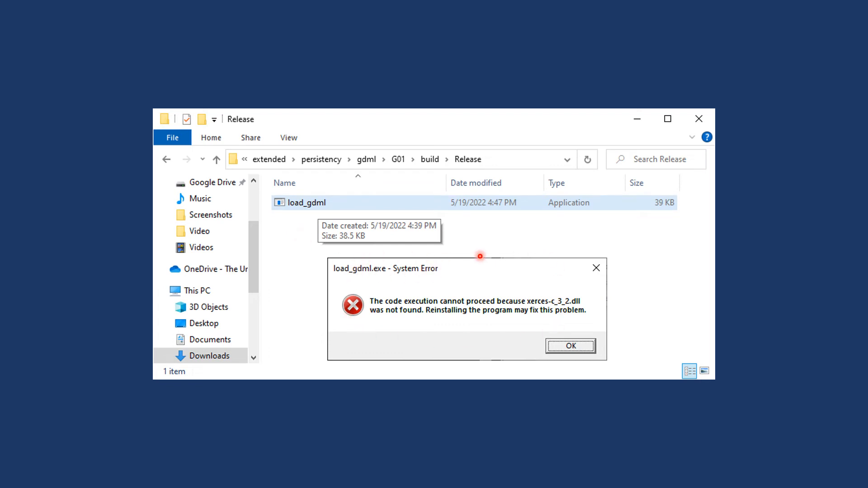
pyautogui.moveTo(575, 310)
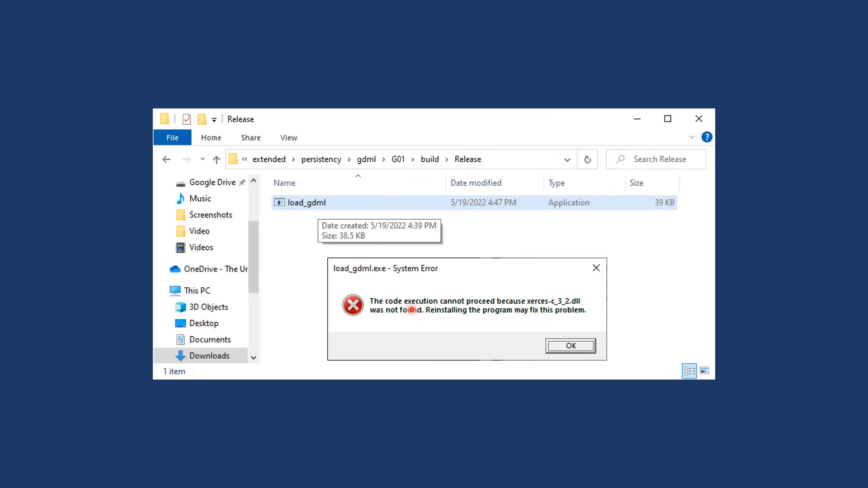
pyautogui.moveTo(422, 308)
pyautogui.write('cmd')
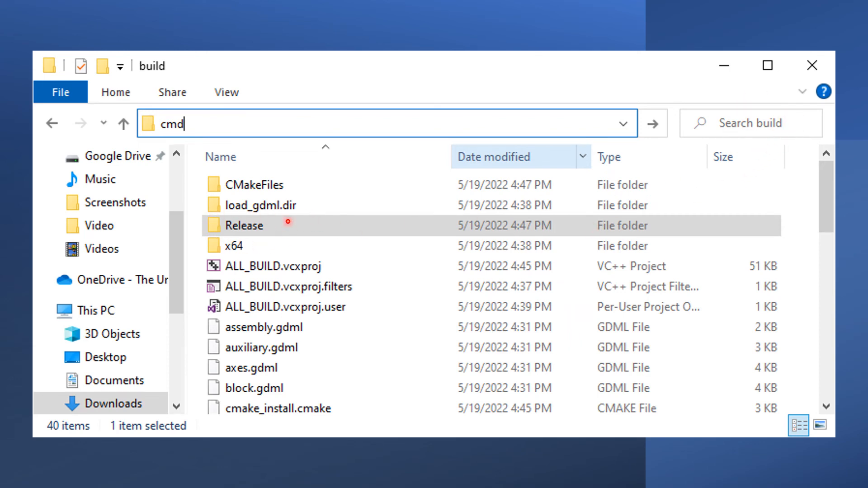
pyautogui.moveTo(619, 346)
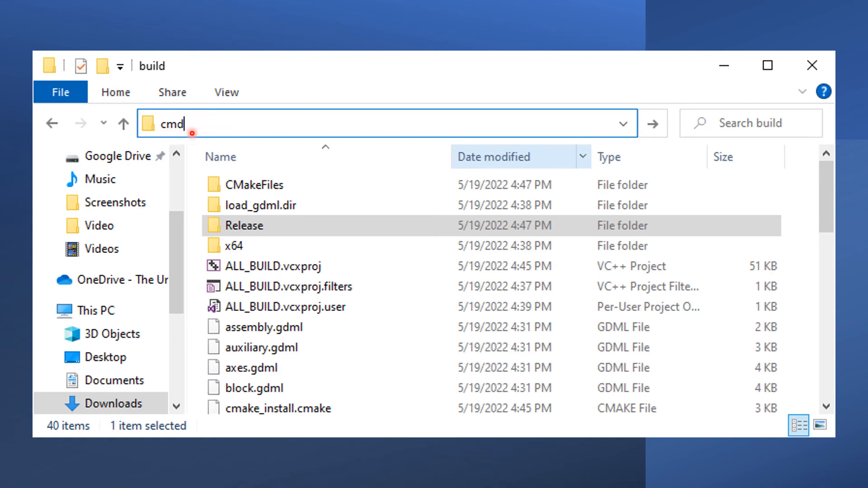
# Step: Launch a command prompt from the G01 build folder's address bar with cmd
pyautogui.press('Enter')
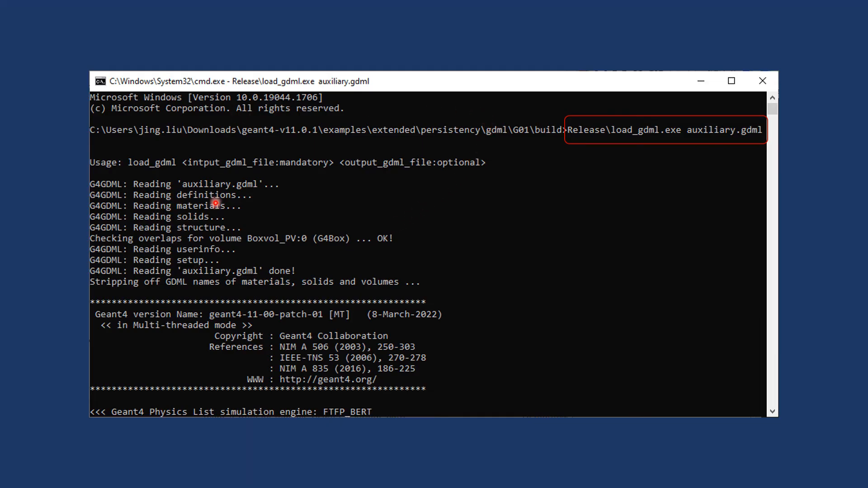
pyautogui.moveTo(396, 309)
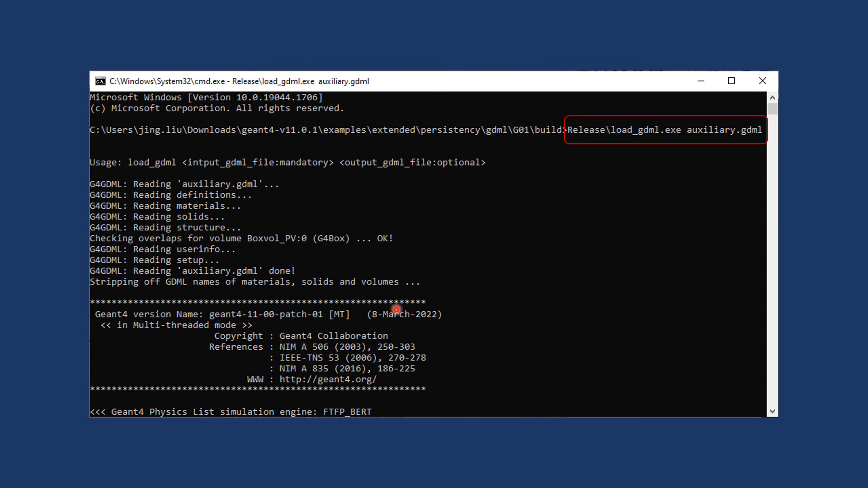
pyautogui.moveTo(559, 153)
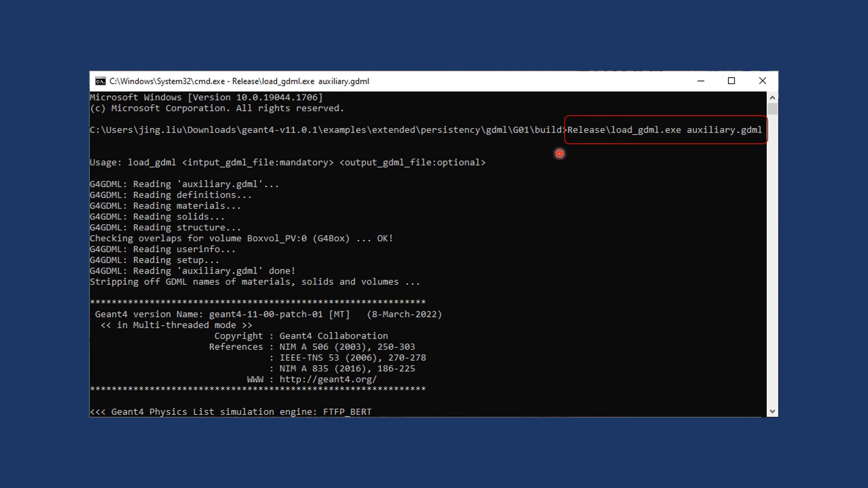
pyautogui.moveTo(599, 123)
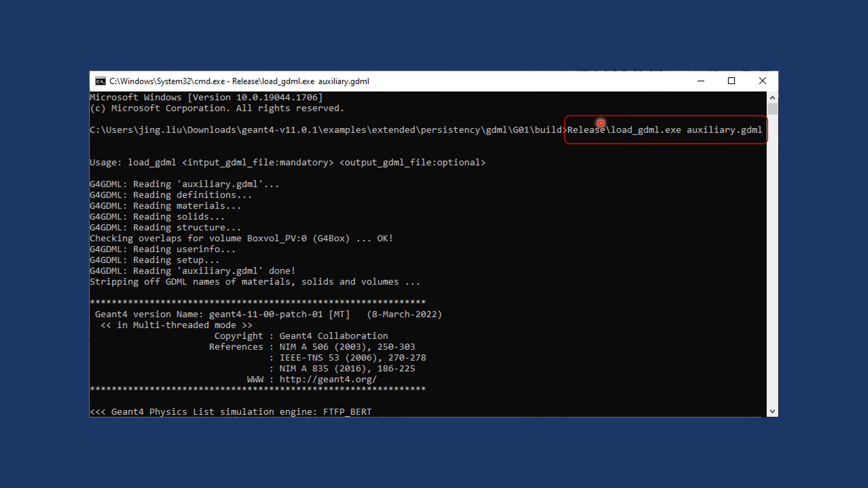
pyautogui.moveTo(630, 144)
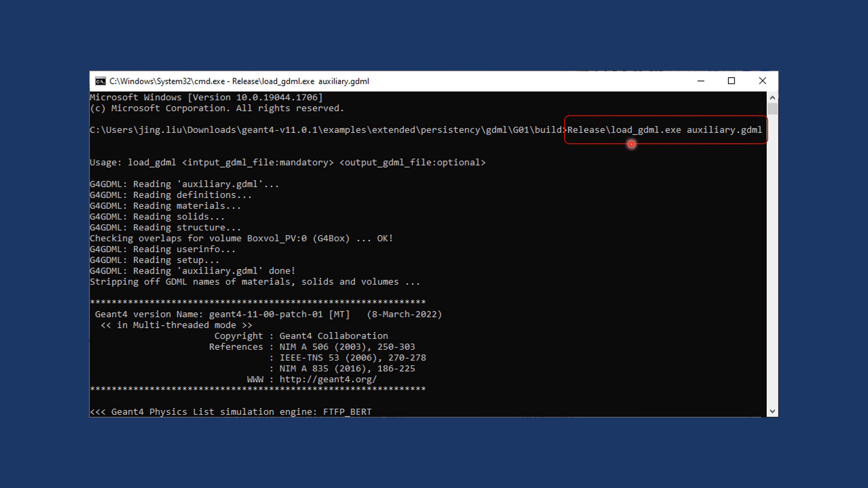
pyautogui.moveTo(660, 144)
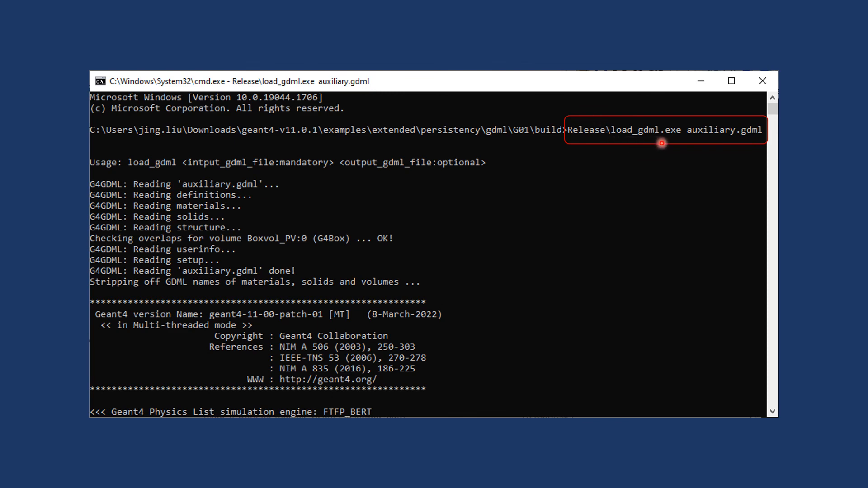
pyautogui.moveTo(694, 141)
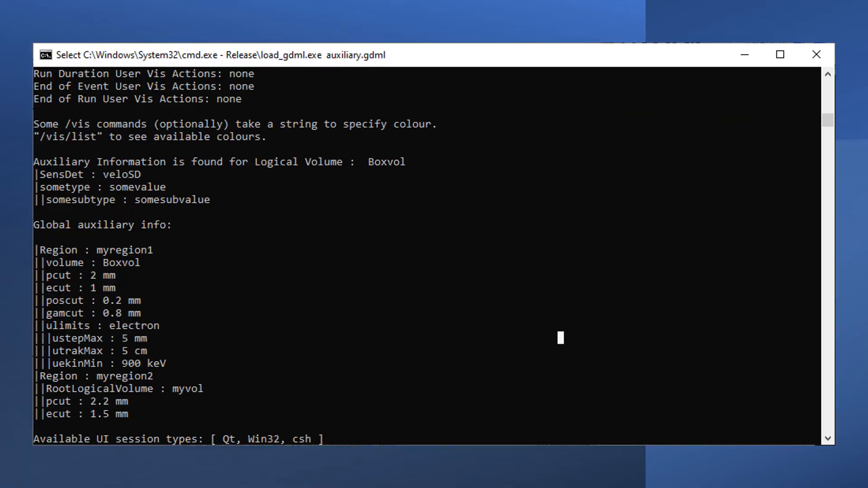
# Step: Run Release\load_gdml.exe on auxiliary.gdml and review the Boxvol and region auxiliary output
pyautogui.click(316, 318)
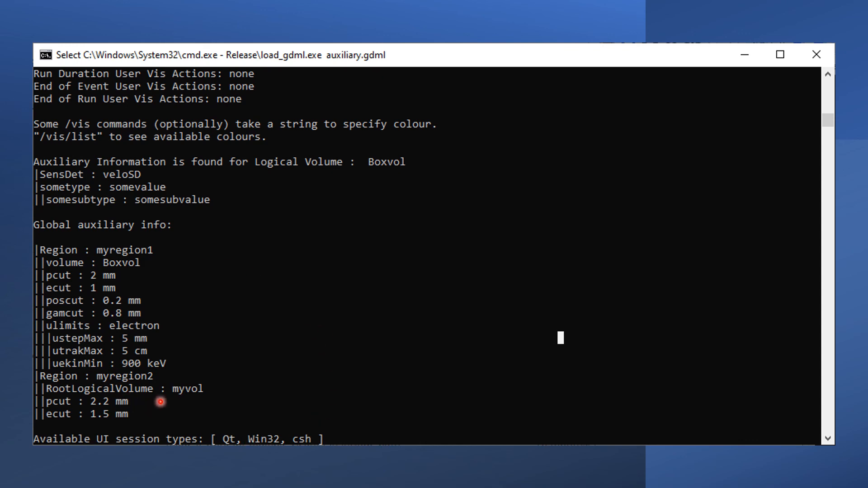
pyautogui.moveTo(189, 426)
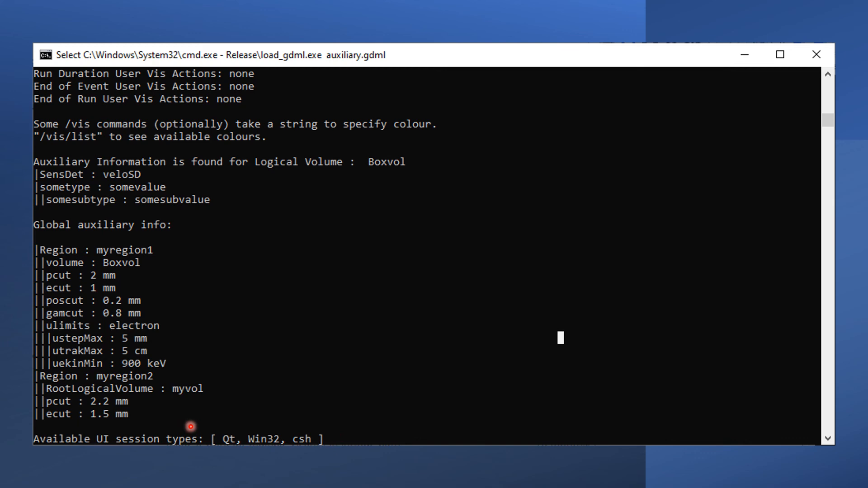
pyautogui.moveTo(288, 385)
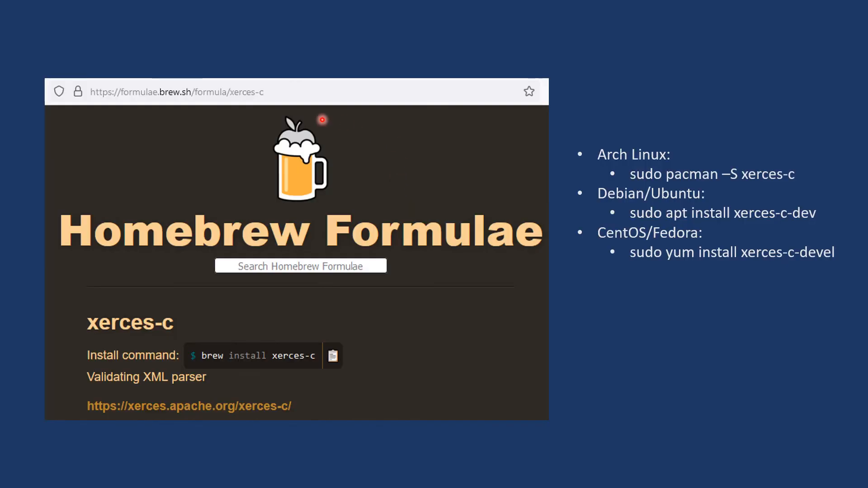
pyautogui.moveTo(707, 155)
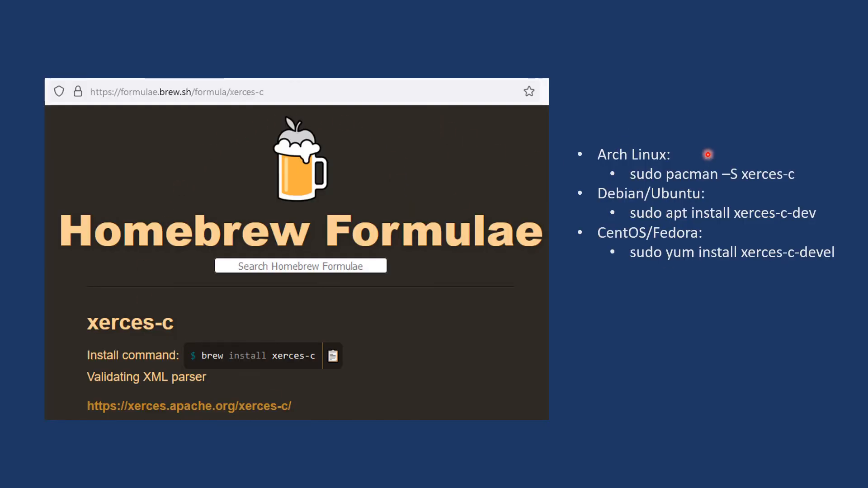
pyautogui.moveTo(696, 150)
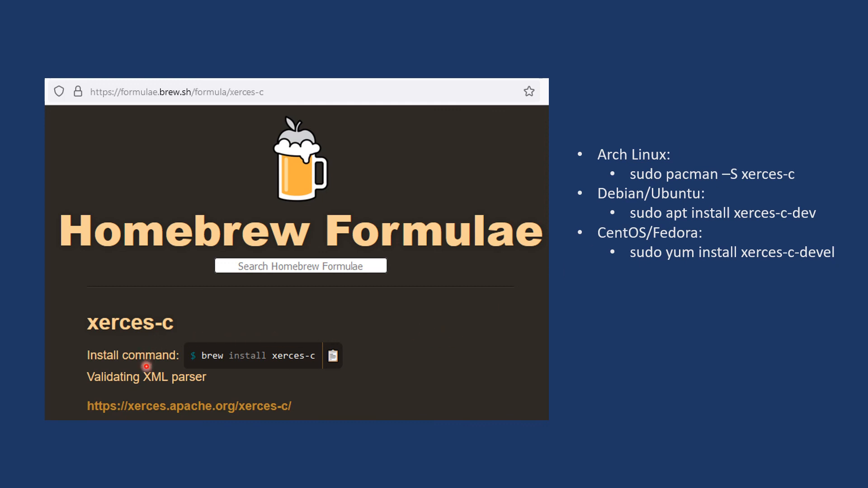
pyautogui.moveTo(666, 129)
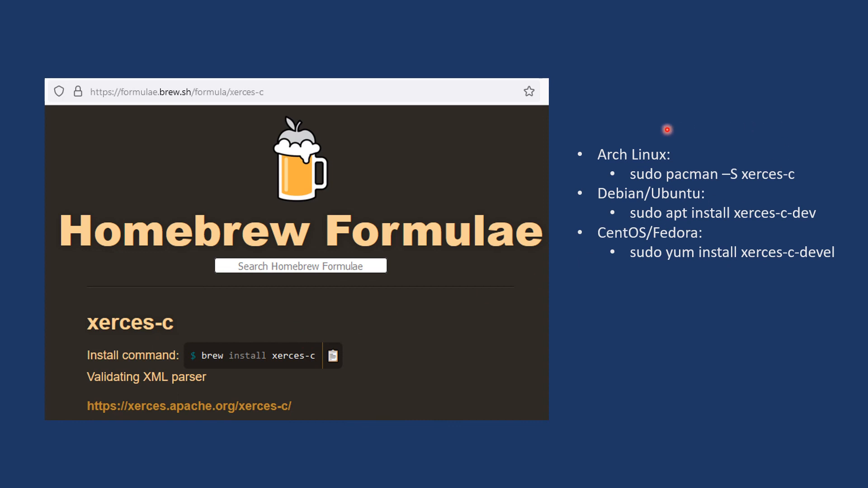